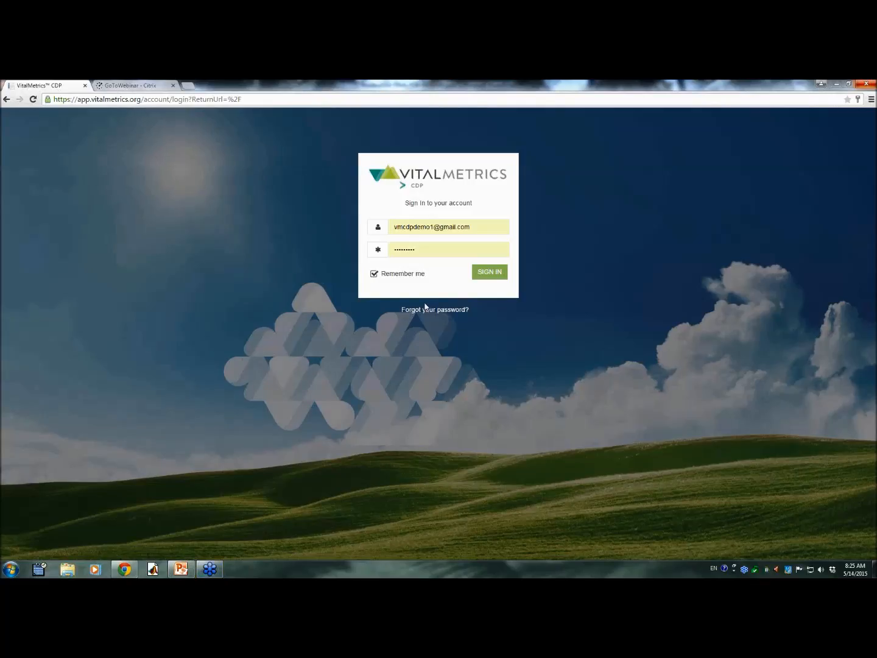
pyautogui.moveTo(470, 313)
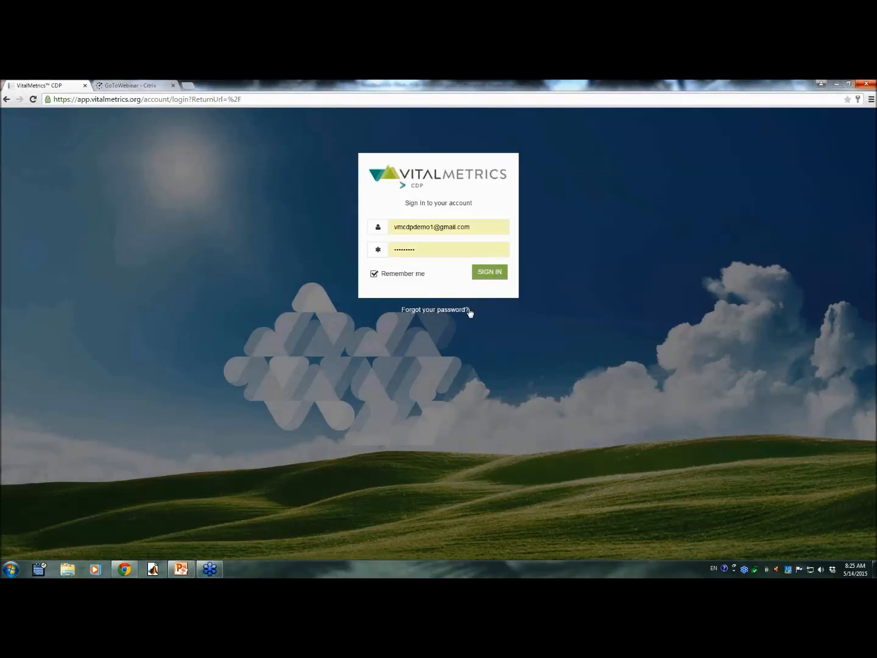
pyautogui.moveTo(462, 324)
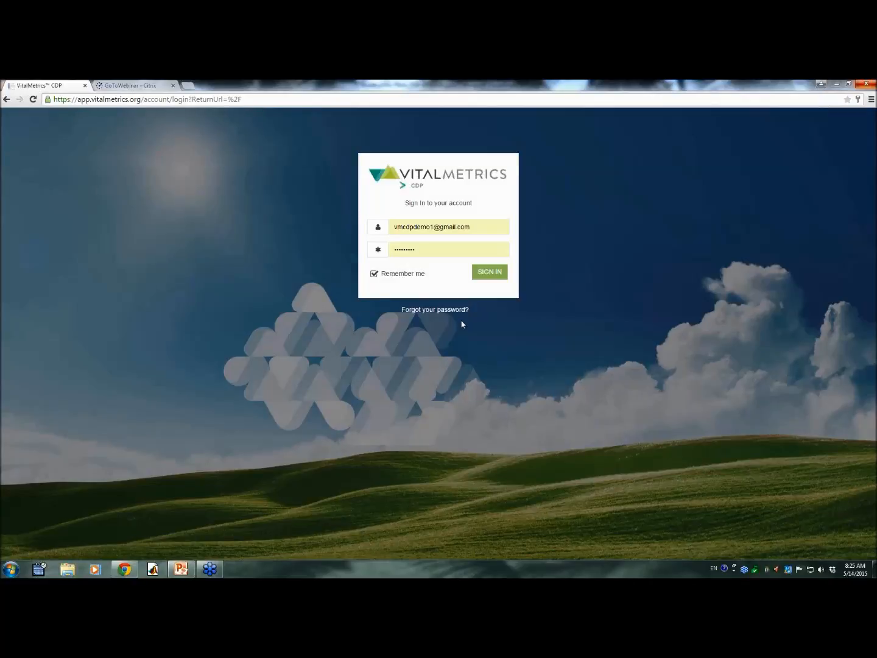
pyautogui.moveTo(534, 282)
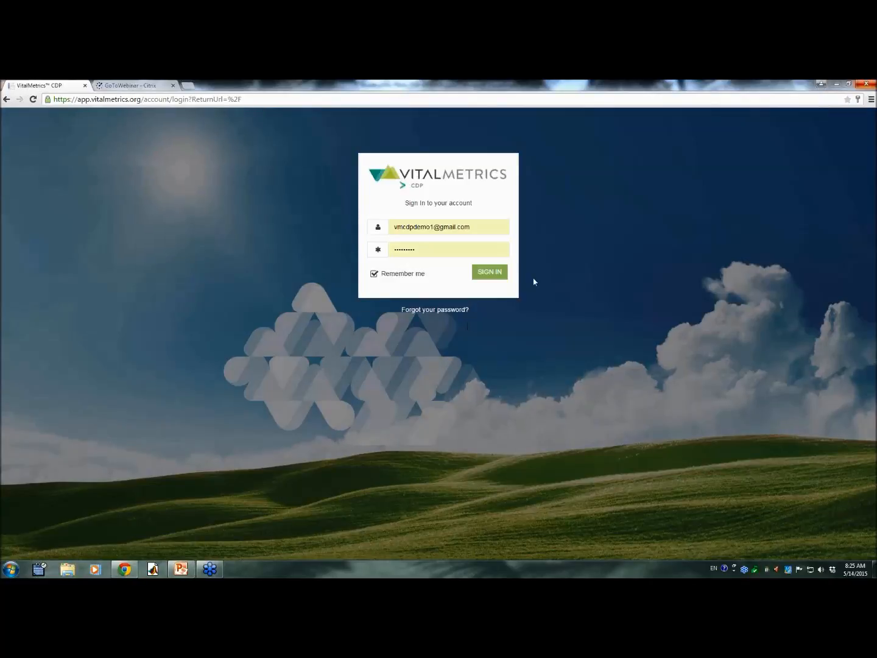
# Step: Submit the filled-in demo credentials to sign in to VitalMetrics CDP
pyautogui.click(489, 271)
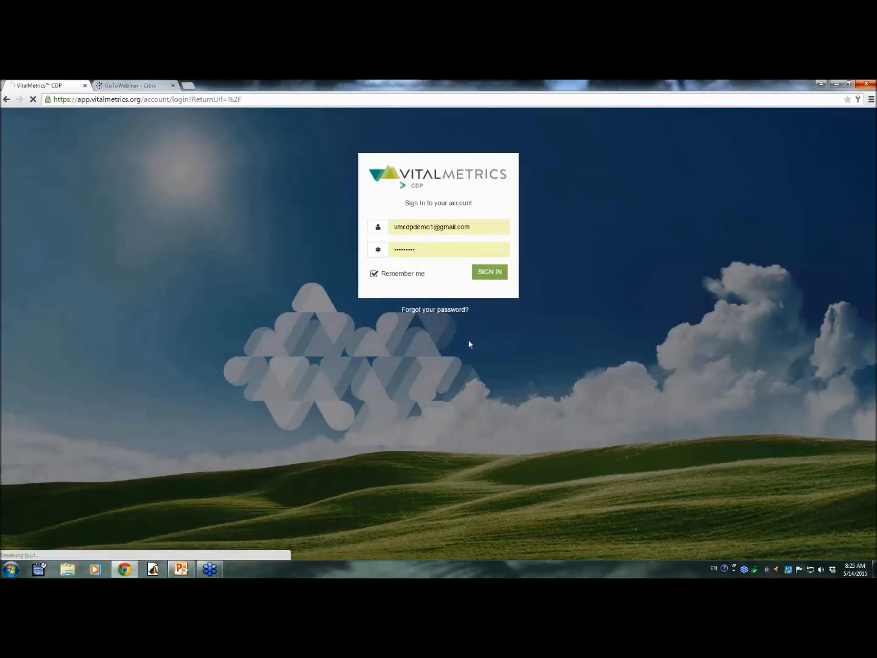
# Step: Complete the sign-in so the Acme Candy Inc. profile page loads
pyautogui.click(489, 272)
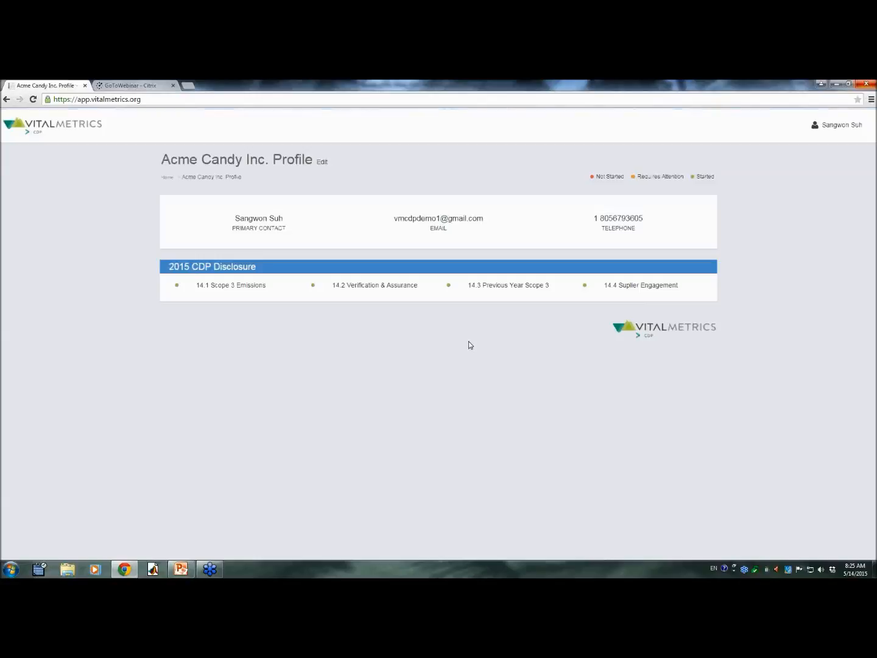
pyautogui.moveTo(445, 337)
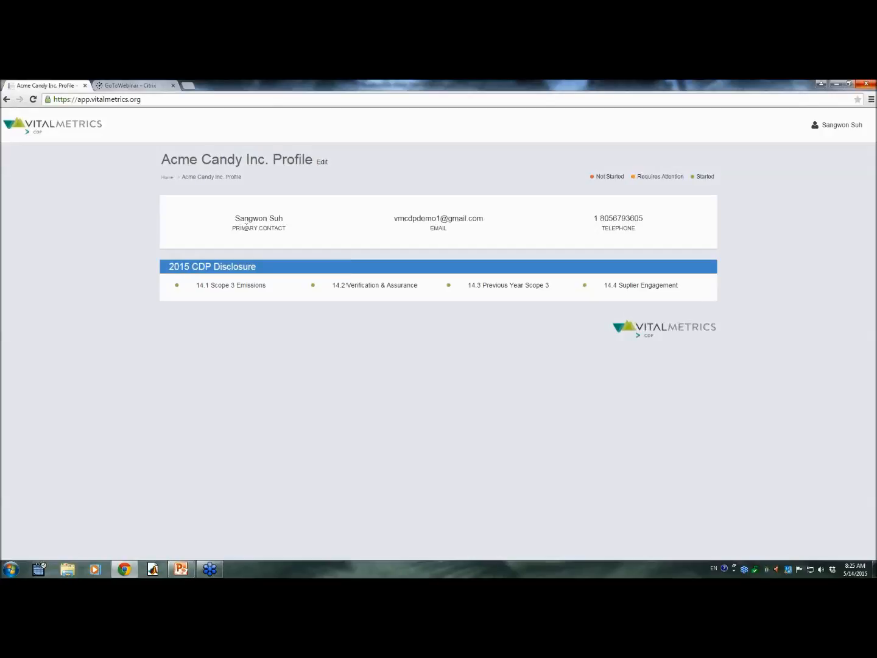
pyautogui.moveTo(246, 231)
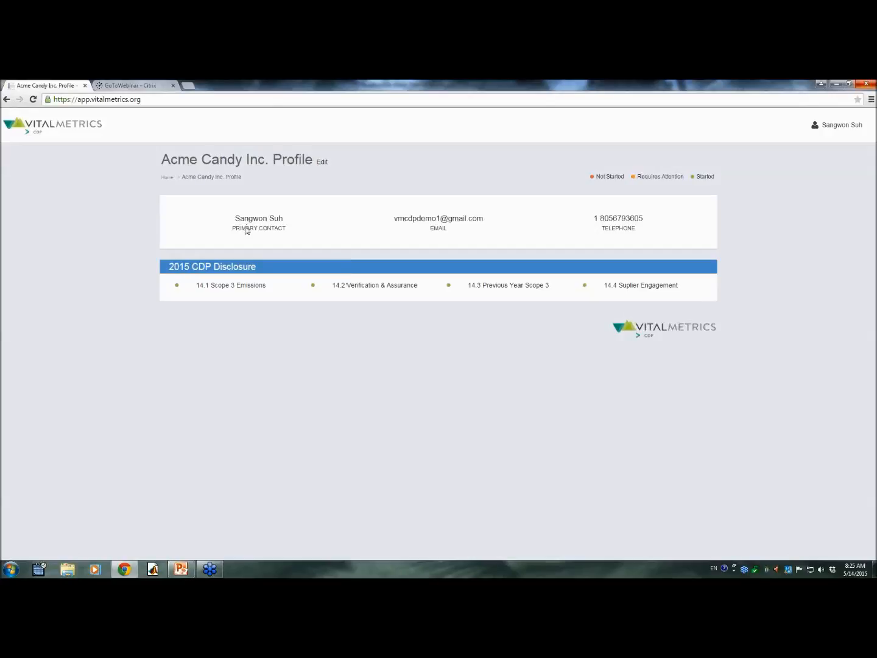
pyautogui.moveTo(298, 152)
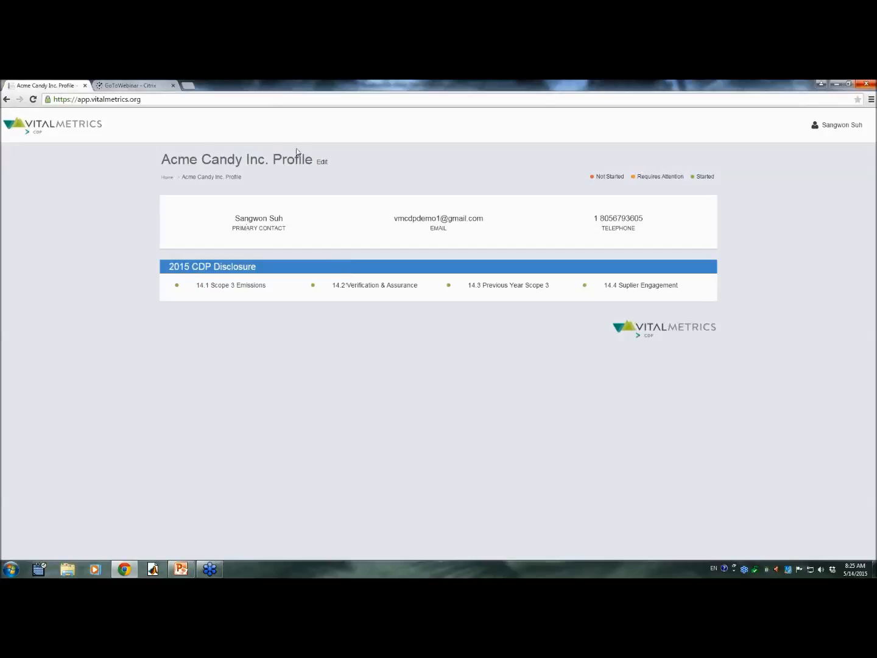
# Step: Open the profile edit form, then add and remove a blank user row
pyautogui.click(322, 162)
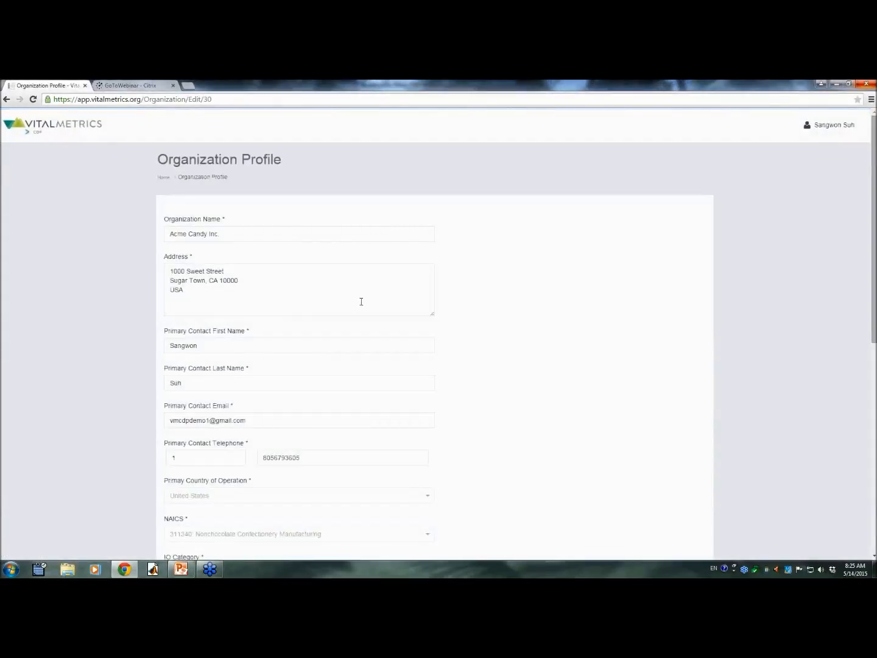
pyautogui.scroll(-3)
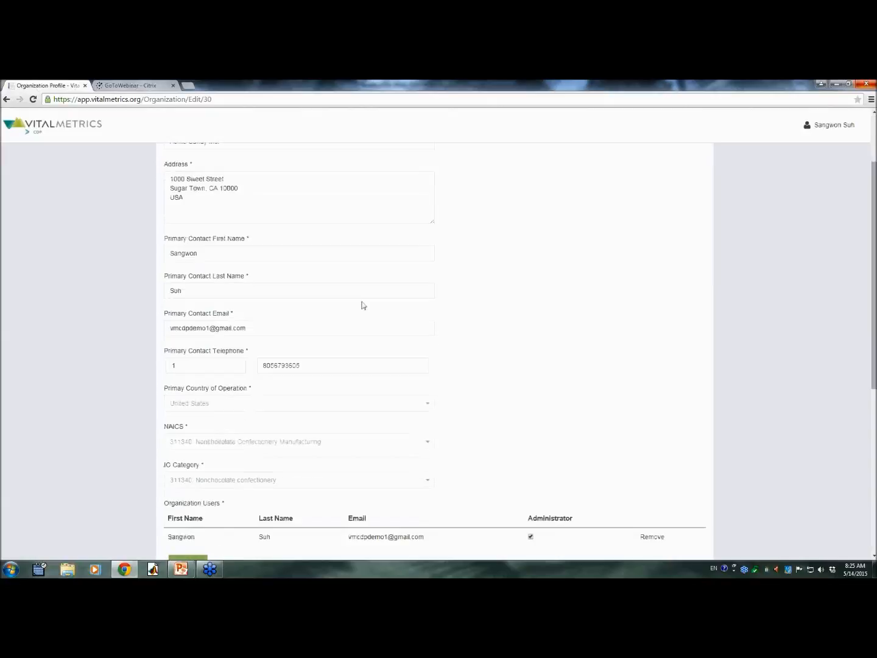
pyautogui.moveTo(332, 313)
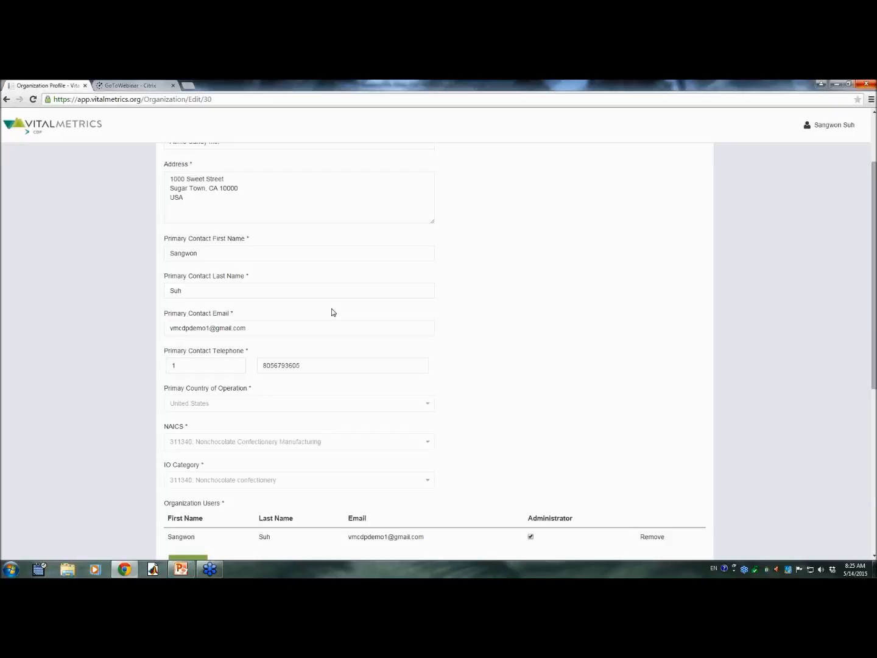
pyautogui.moveTo(336, 313)
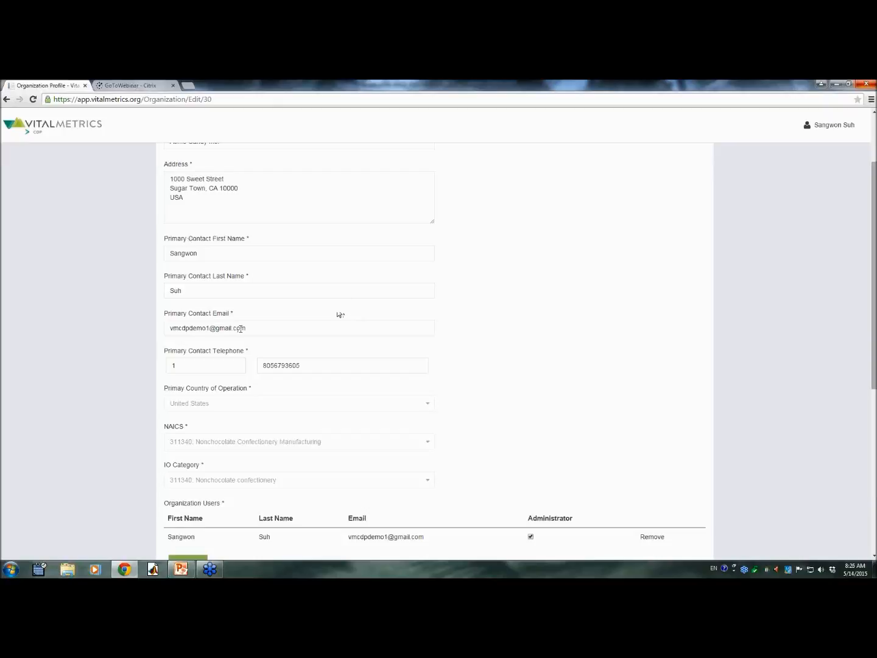
pyautogui.scroll(-3)
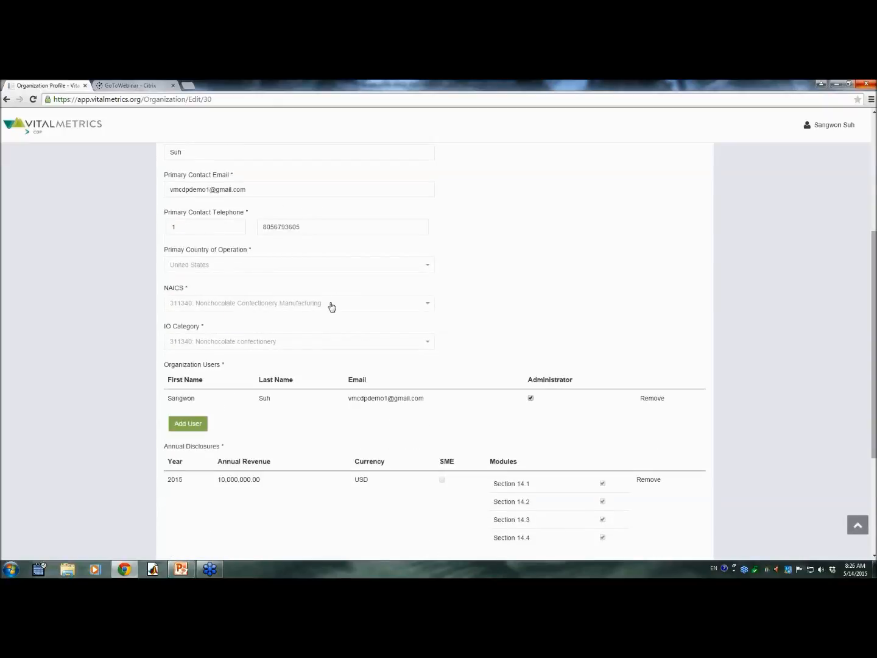
pyautogui.scroll(-3)
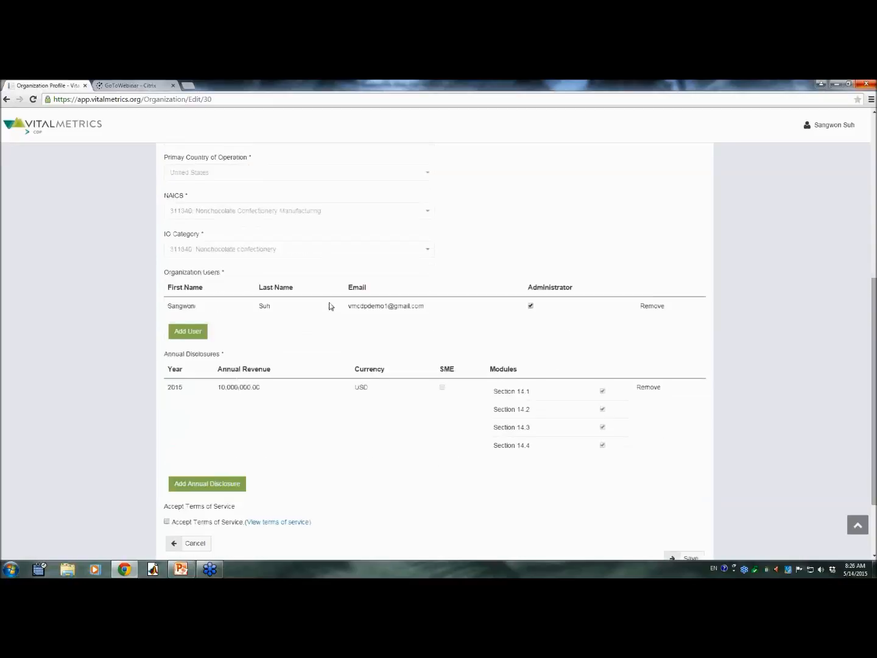
pyautogui.moveTo(253, 411)
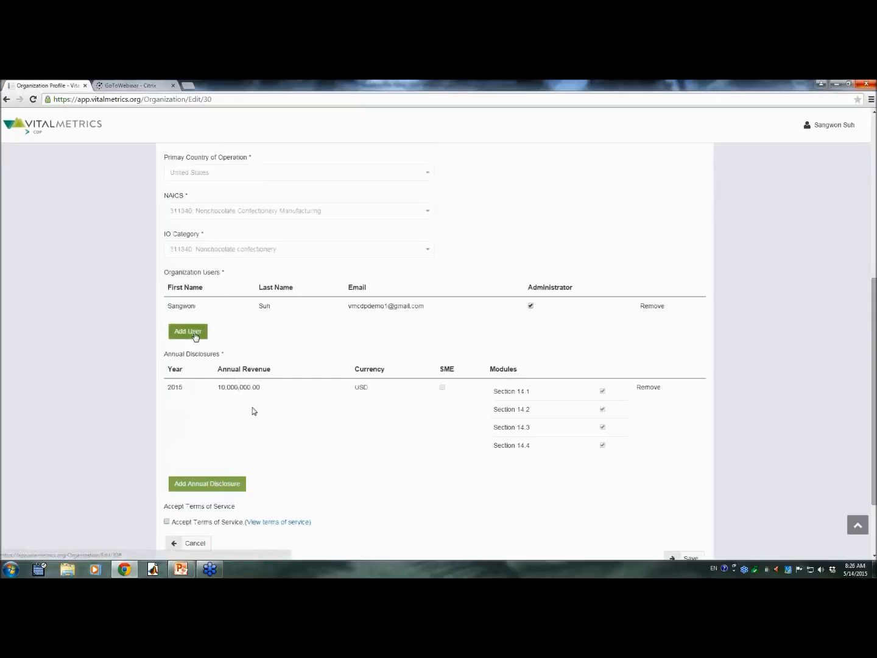
pyautogui.click(187, 331)
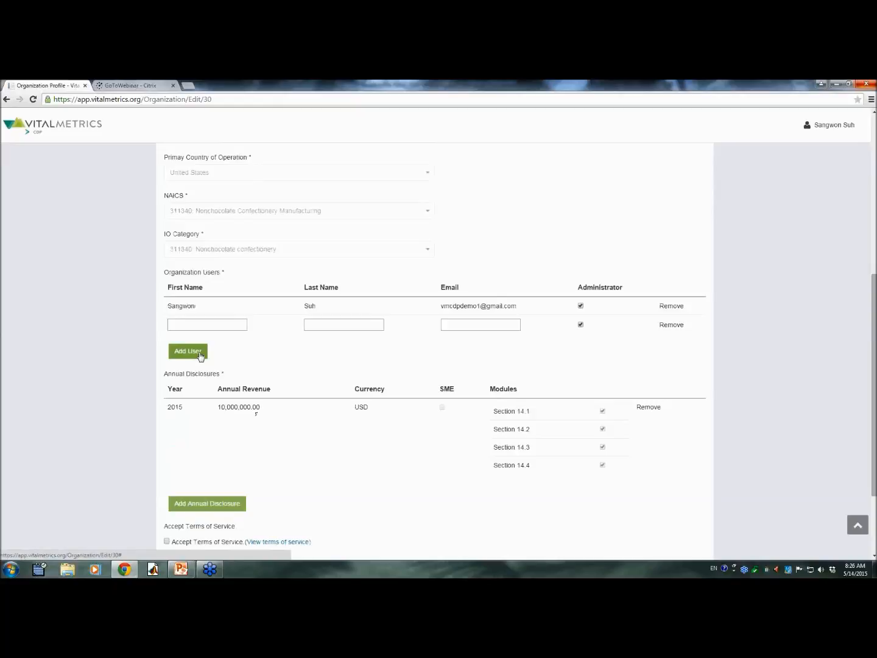
pyautogui.moveTo(671, 324)
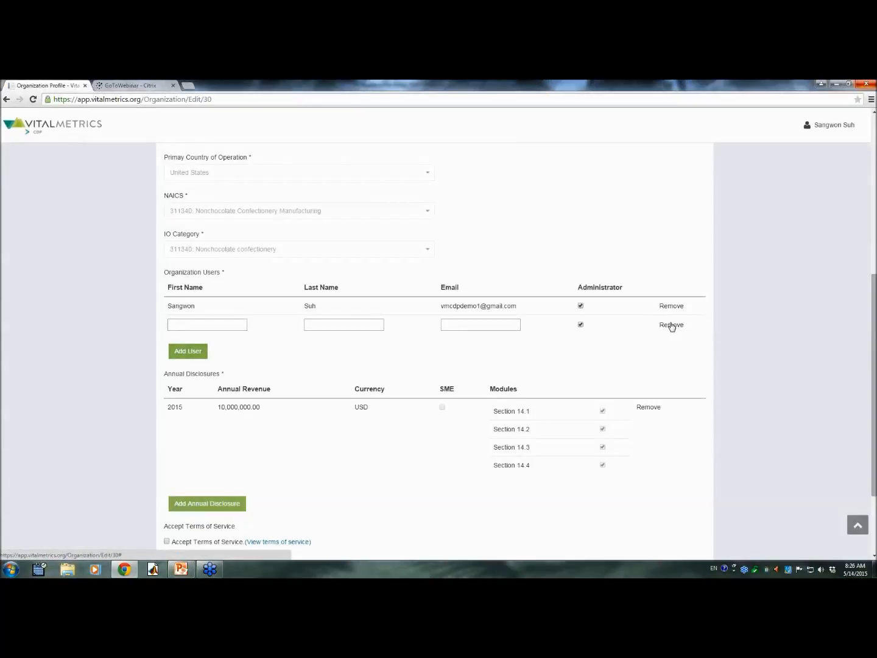
pyautogui.click(671, 325)
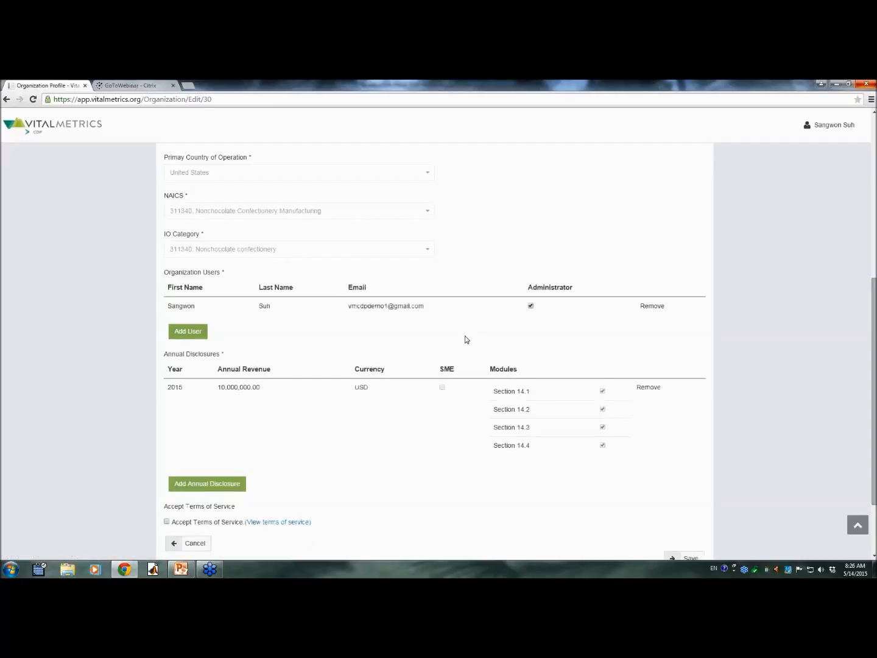
# Step: Cancel the profile edits and open the 2015 Scope 3 Emissions disclosure
pyautogui.click(690, 558)
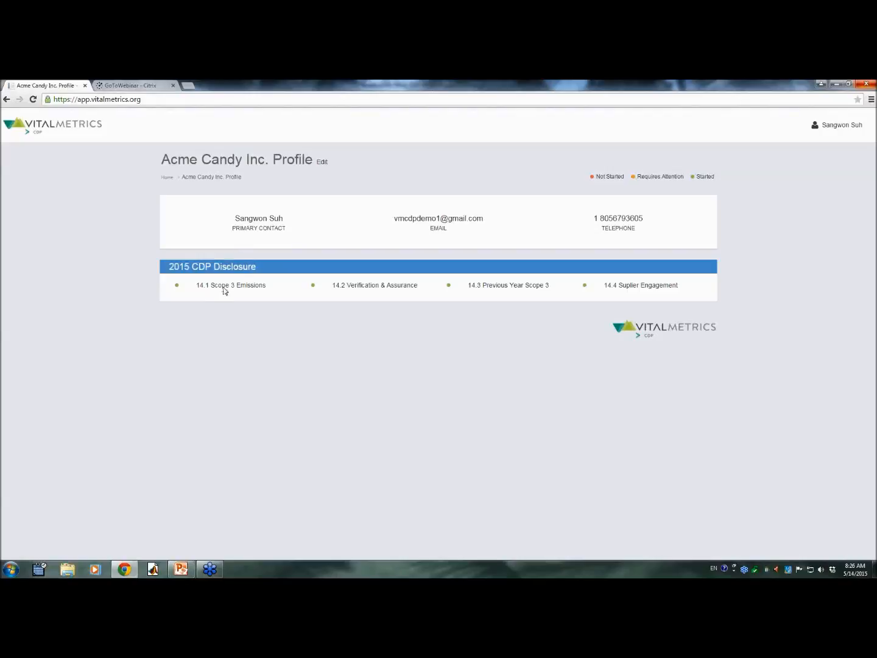
pyautogui.click(231, 285)
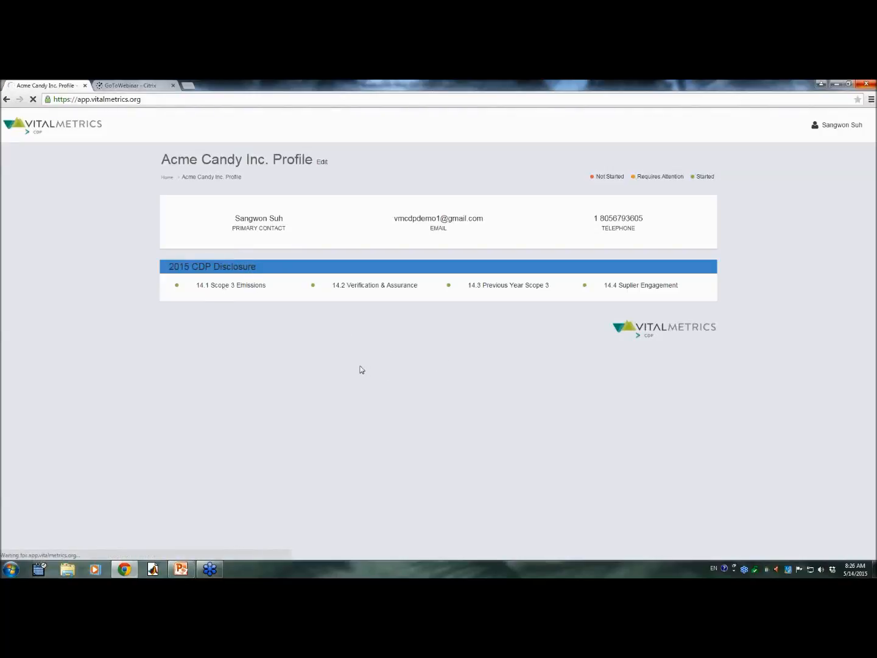
pyautogui.click(213, 267)
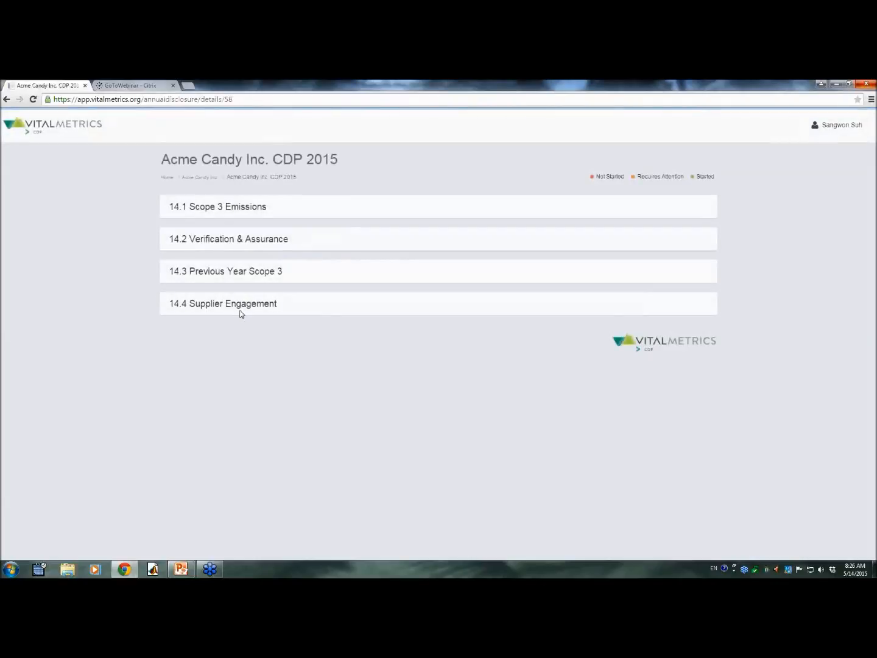
# Step: Expand 14.1 Scope 3 Emissions and browse each source's totals and explanations
pyautogui.click(218, 206)
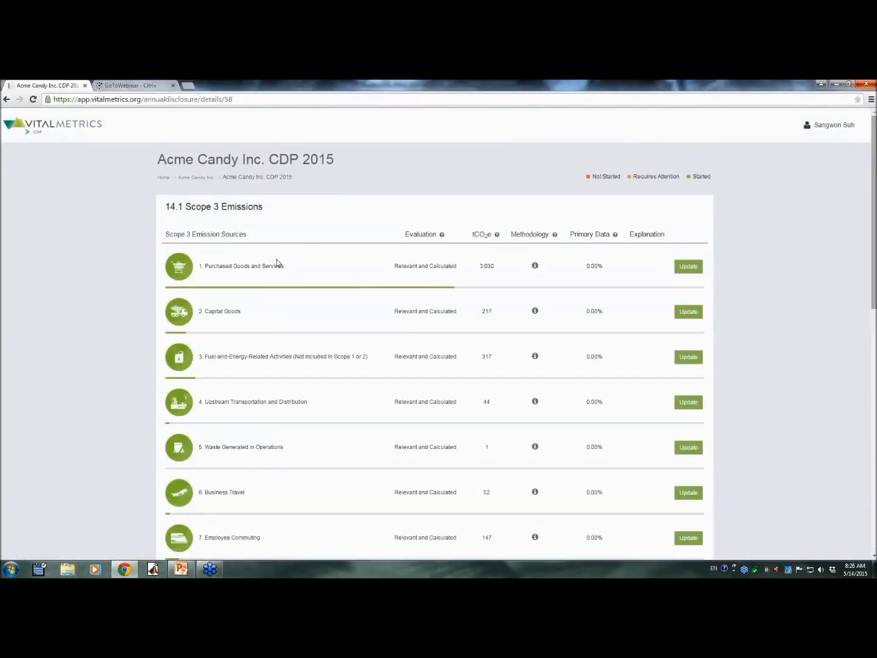
pyautogui.scroll(-3)
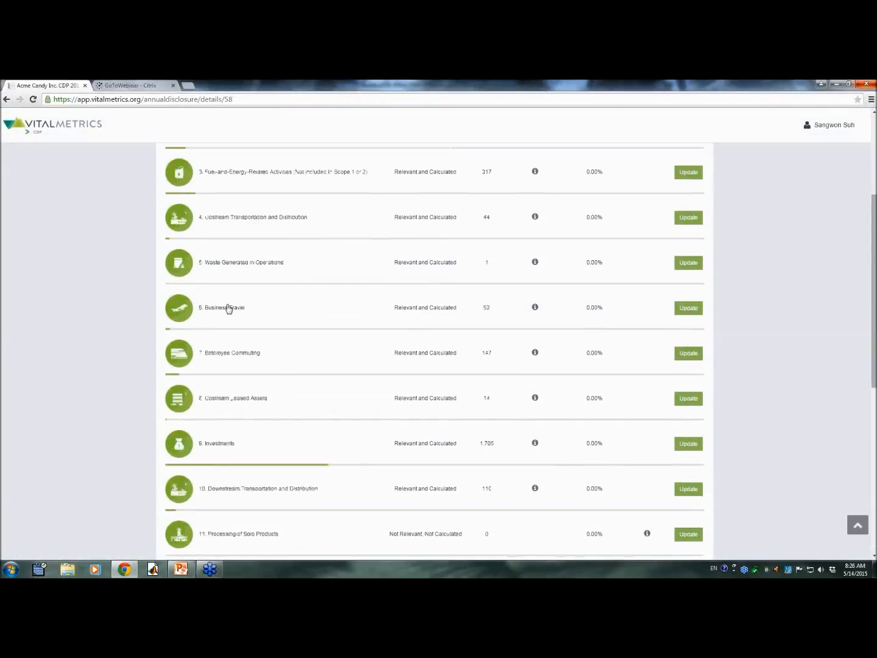
pyautogui.scroll(3)
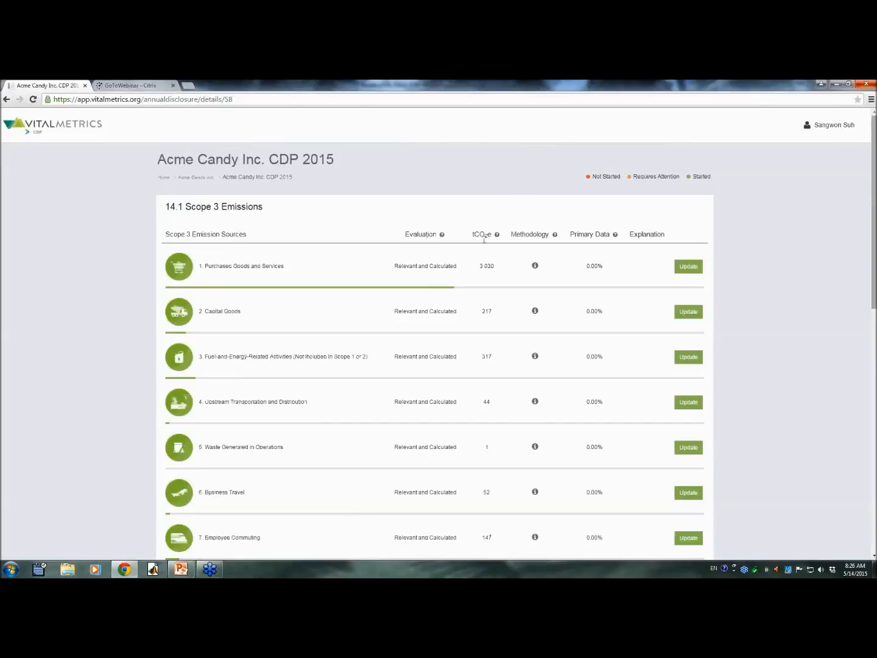
pyautogui.moveTo(546, 260)
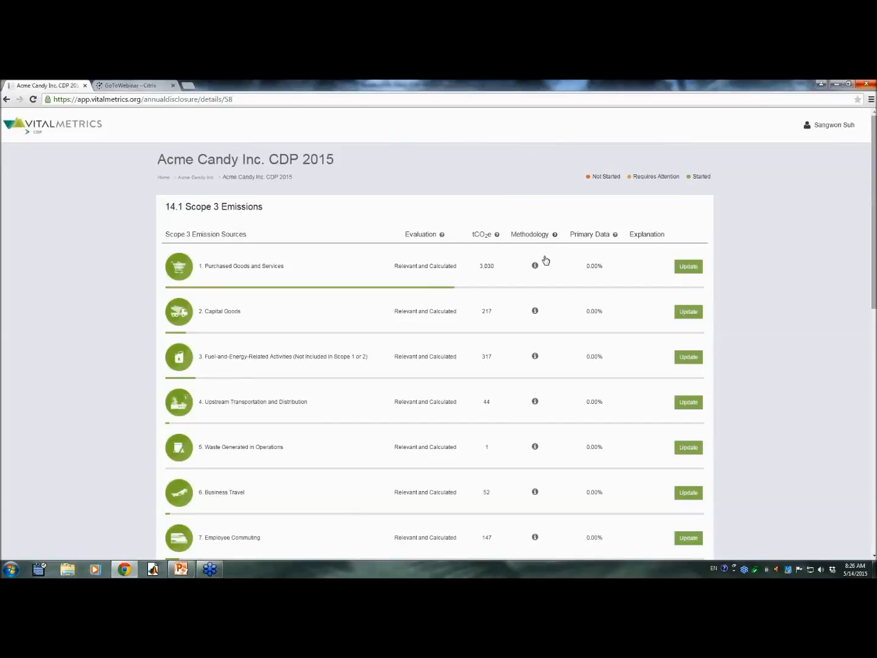
pyautogui.click(535, 265)
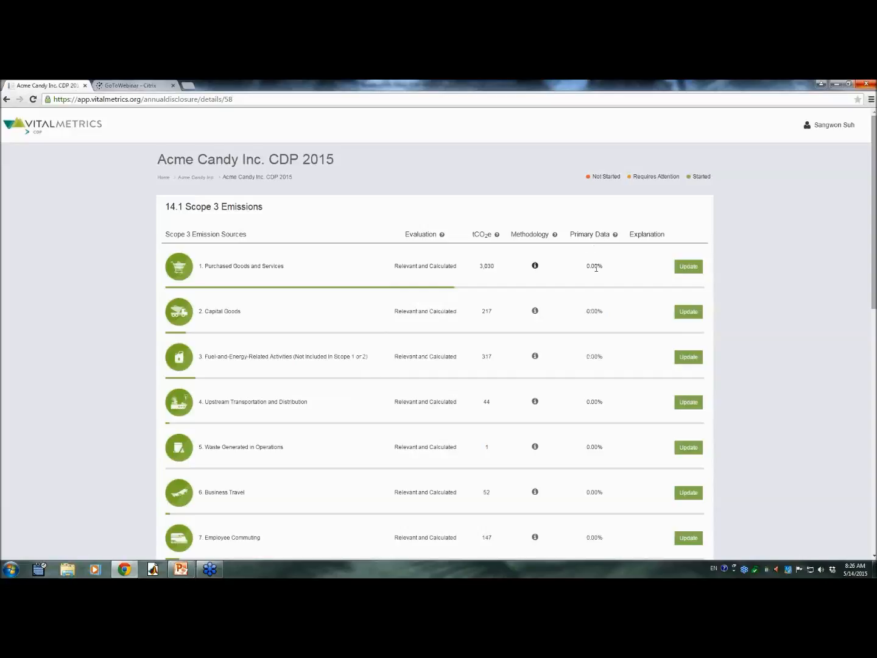
pyautogui.moveTo(637, 374)
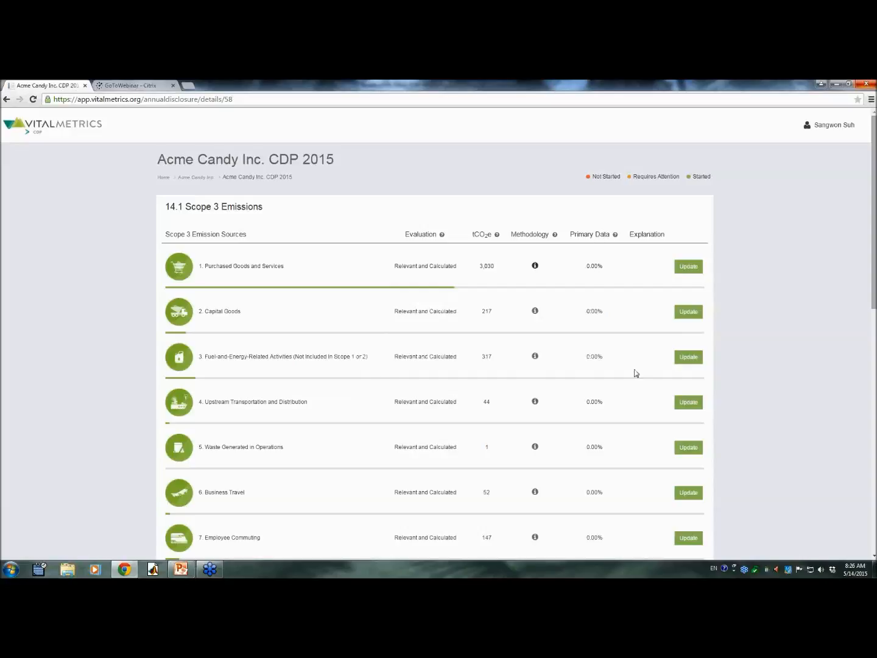
pyautogui.scroll(-3)
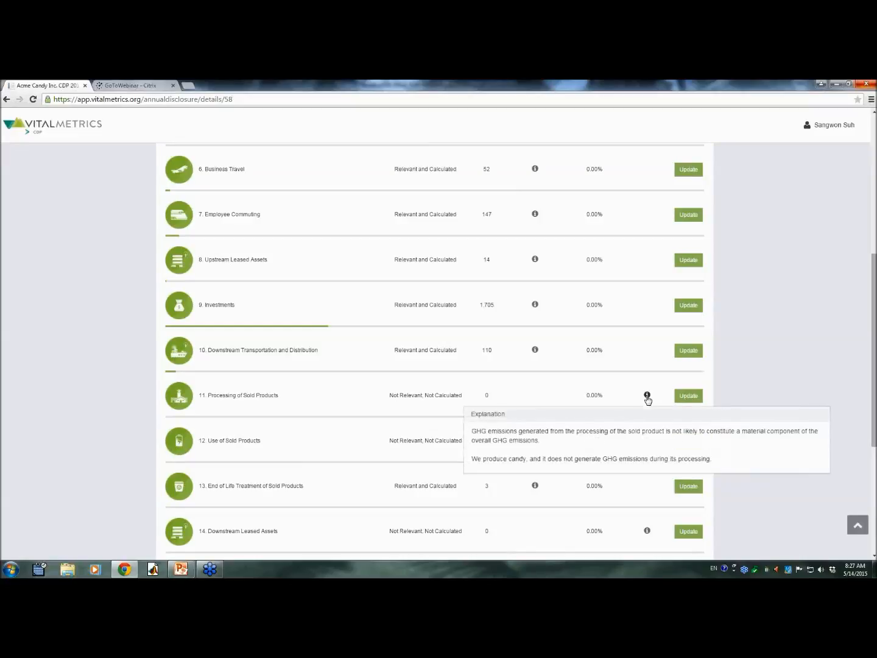
pyautogui.scroll(3)
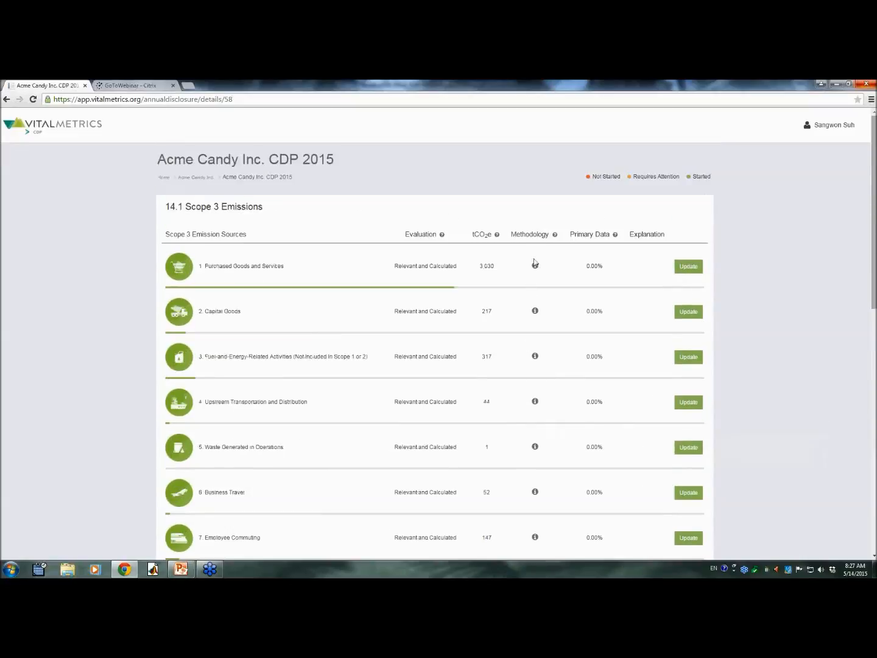
pyautogui.moveTo(517, 329)
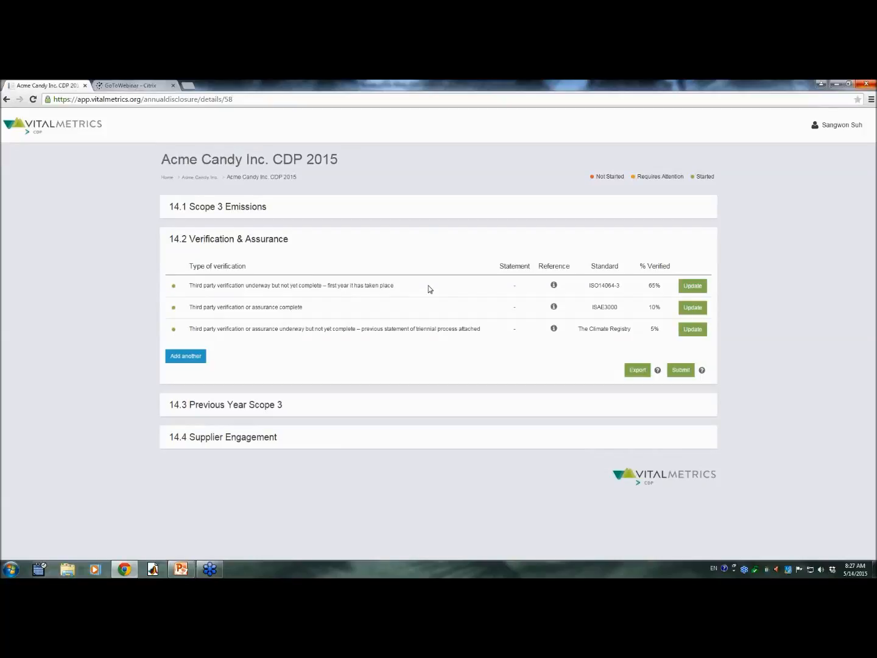
pyautogui.moveTo(372, 301)
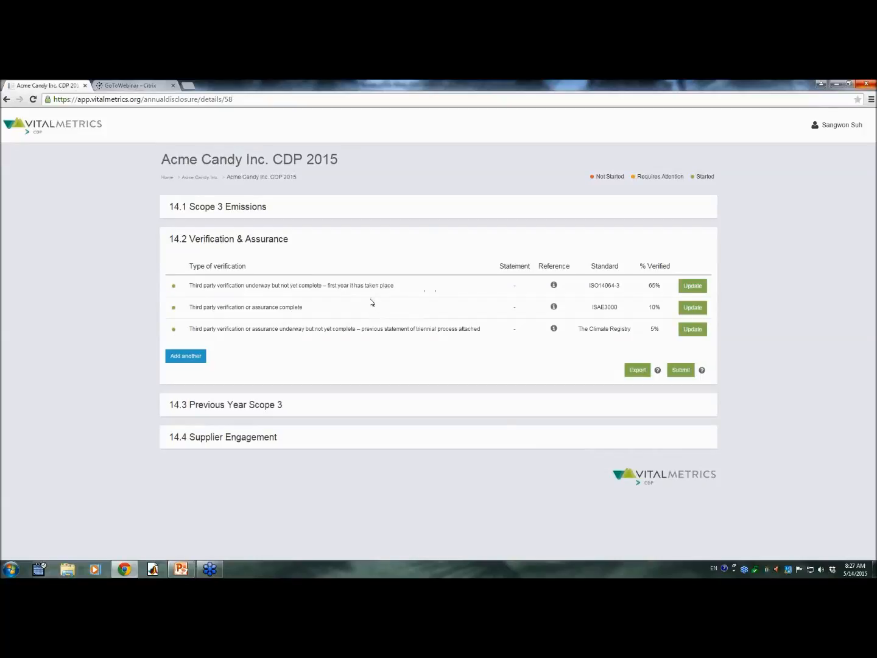
pyautogui.moveTo(509, 276)
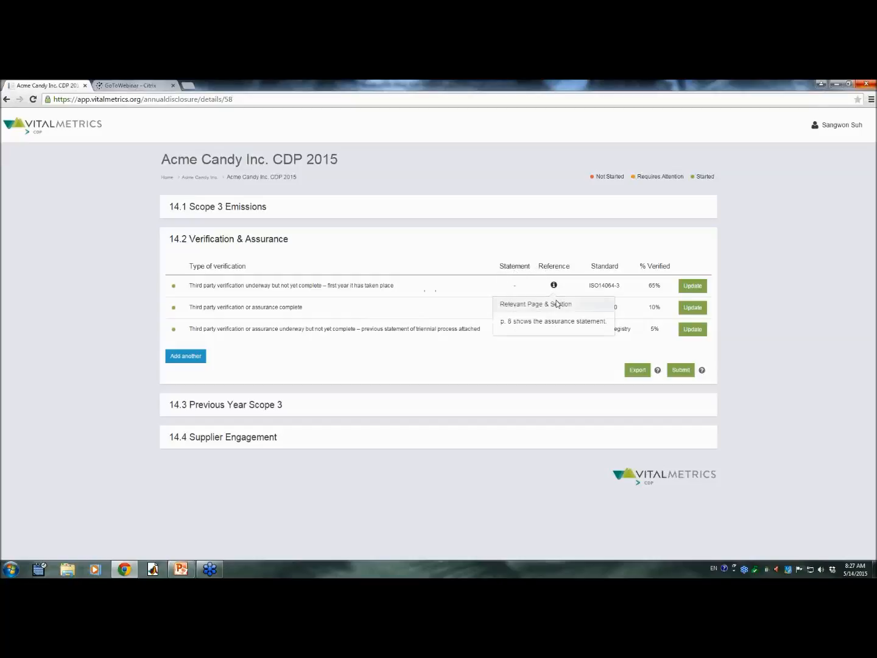
pyautogui.moveTo(606, 269)
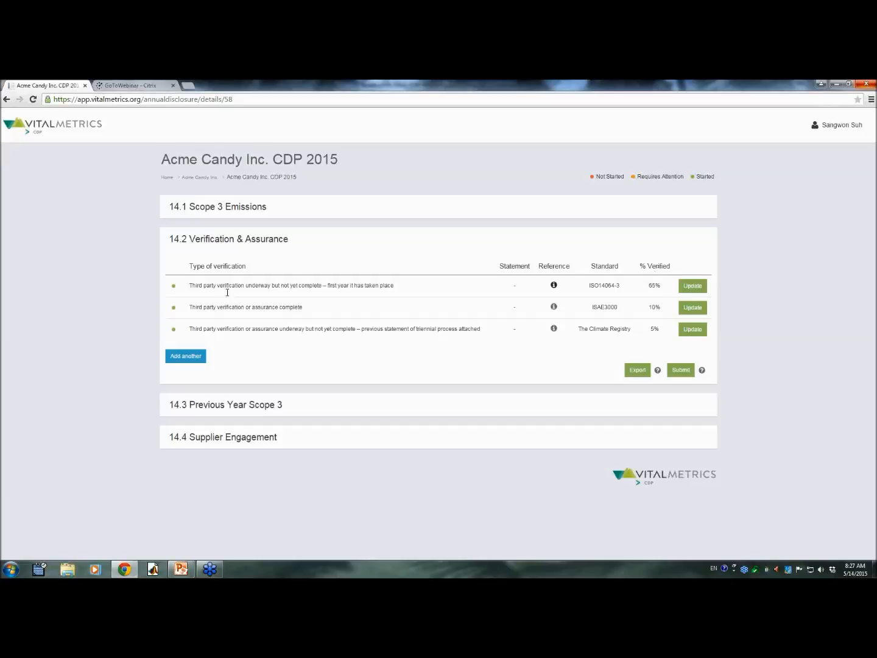
pyautogui.moveTo(263, 282)
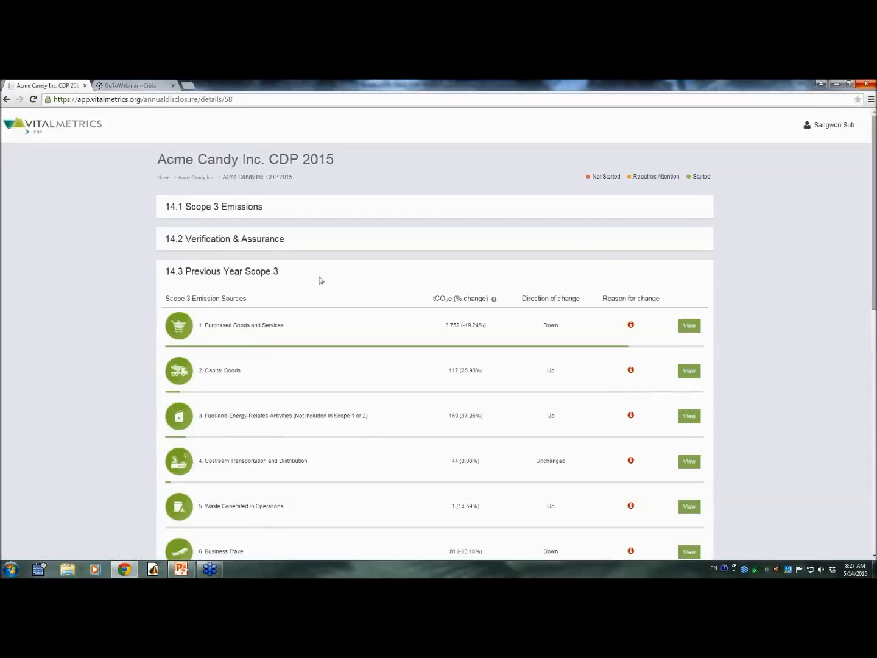
pyautogui.moveTo(354, 315)
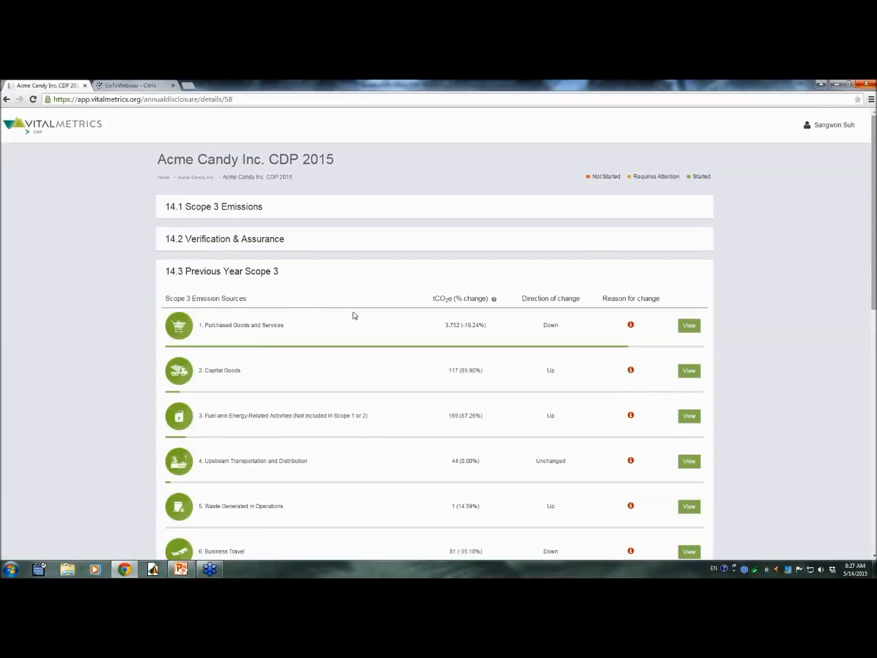
pyautogui.moveTo(466, 298)
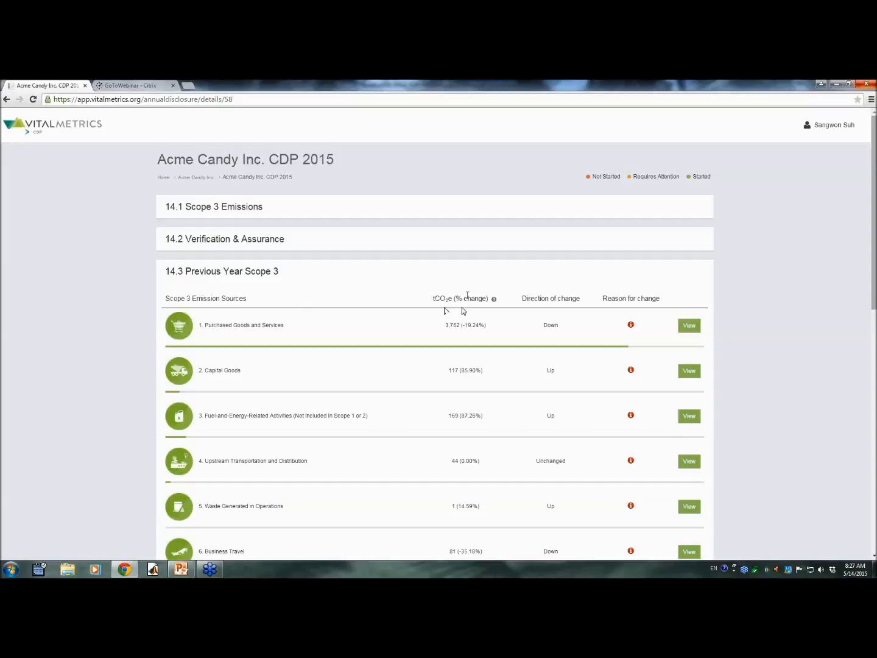
pyautogui.moveTo(472, 324)
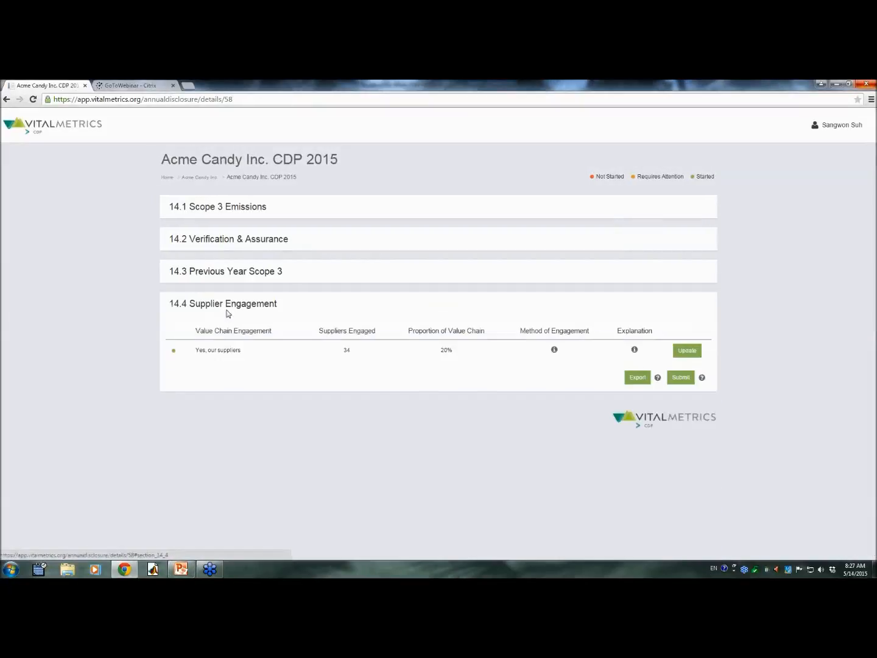
pyautogui.moveTo(255, 359)
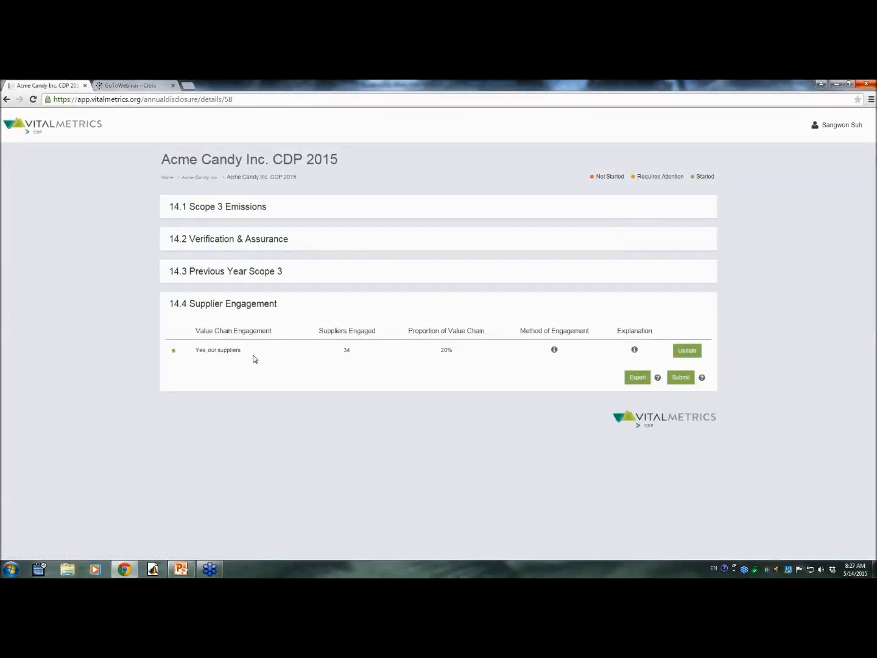
pyautogui.moveTo(364, 355)
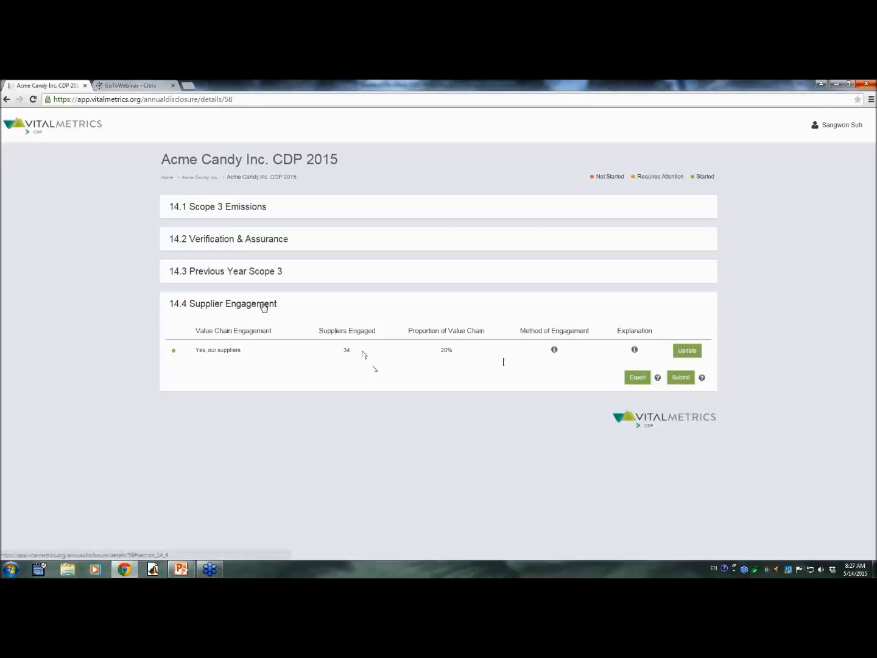
# Step: Re-expand the 14.1 Scope 3 Emissions overview table
pyautogui.click(217, 206)
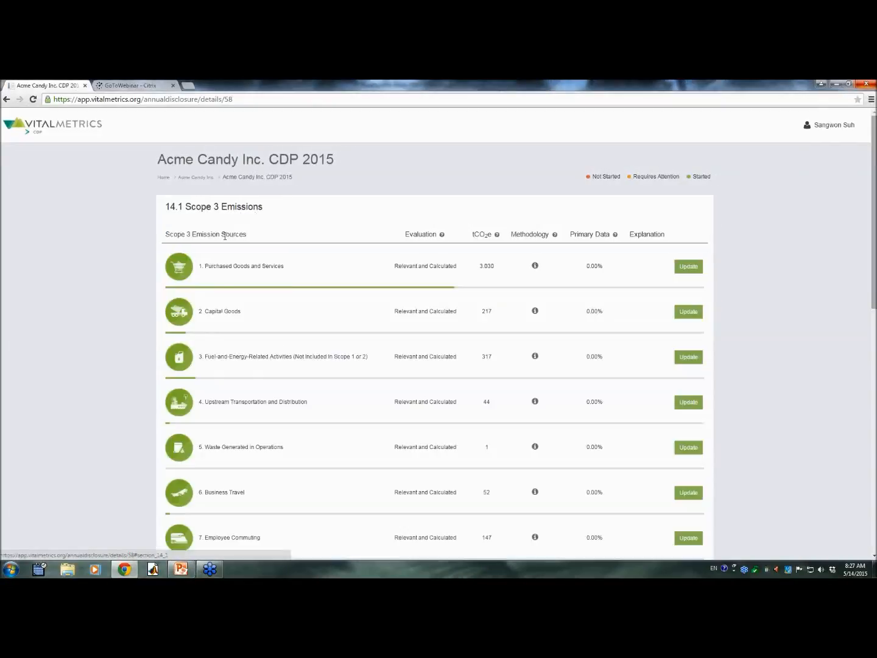
# Step: Open Purchased Goods and Services and scroll to the Typical Priority Categories spends
pyautogui.click(688, 267)
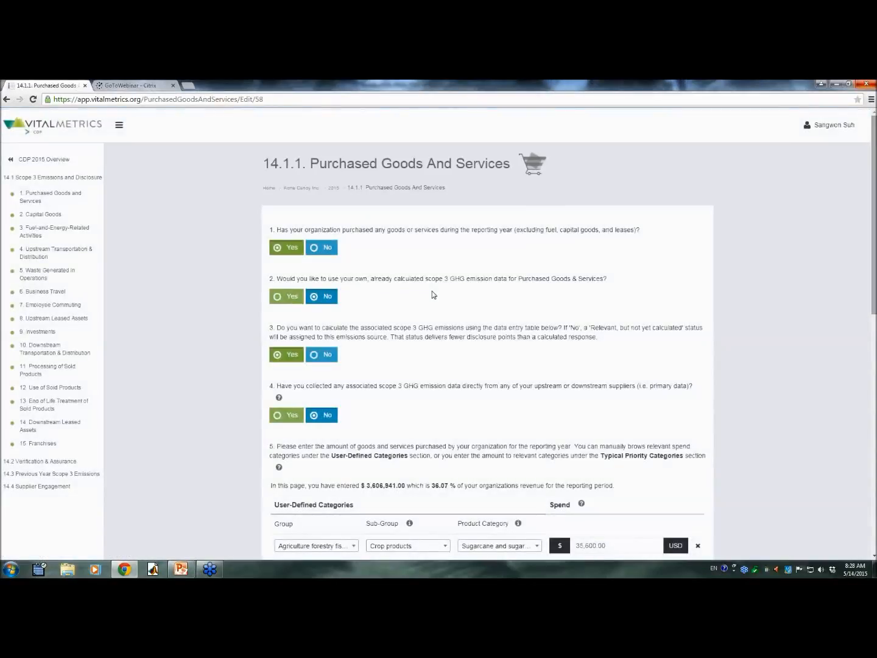
pyautogui.moveTo(441, 264)
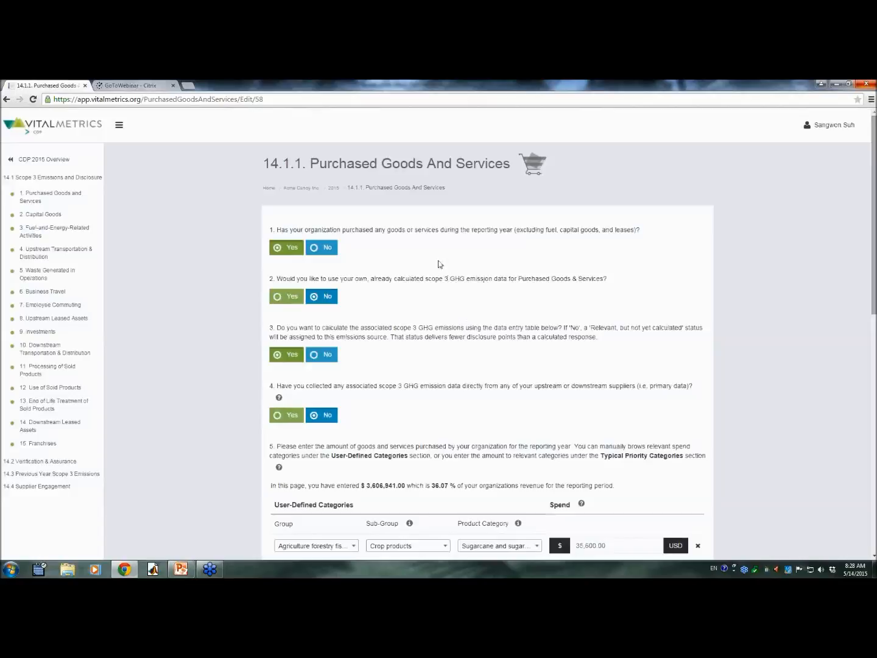
pyautogui.moveTo(435, 297)
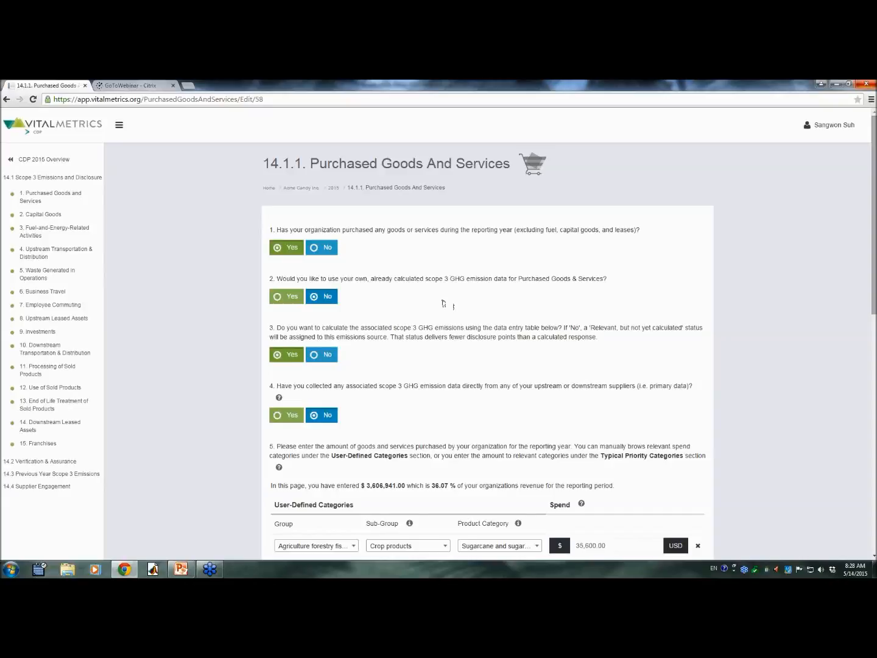
pyautogui.moveTo(458, 310)
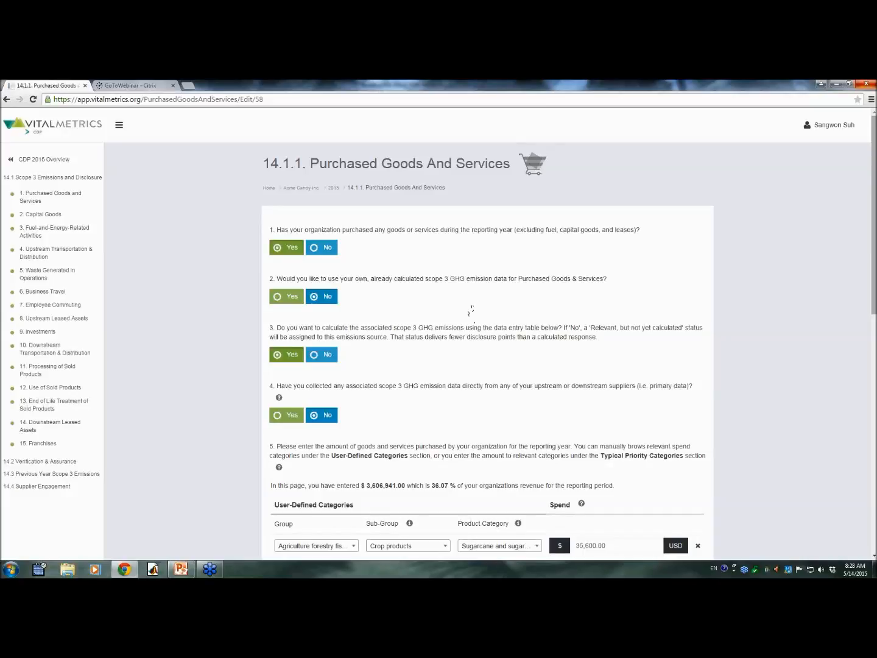
pyautogui.moveTo(475, 316)
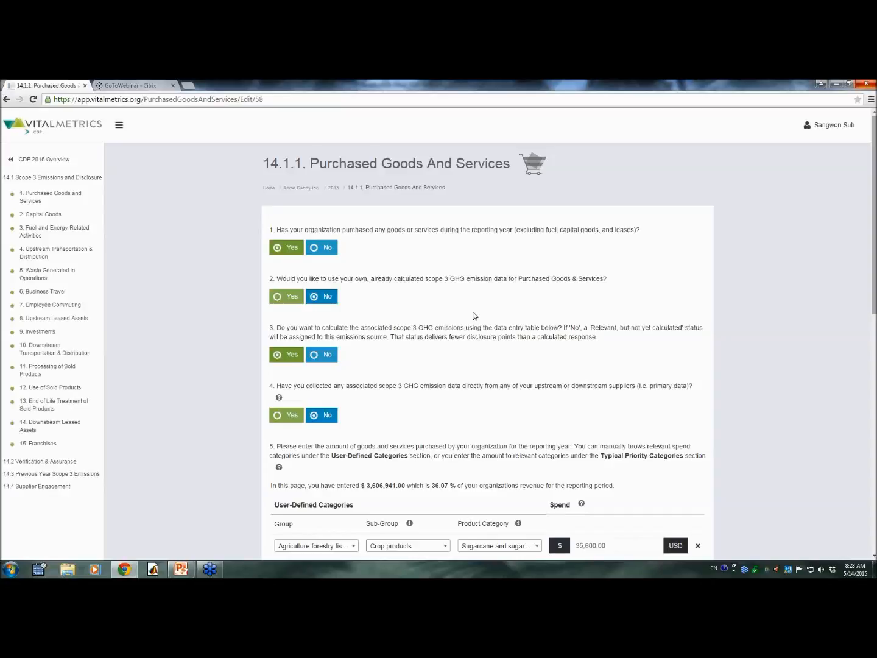
pyautogui.moveTo(368, 321)
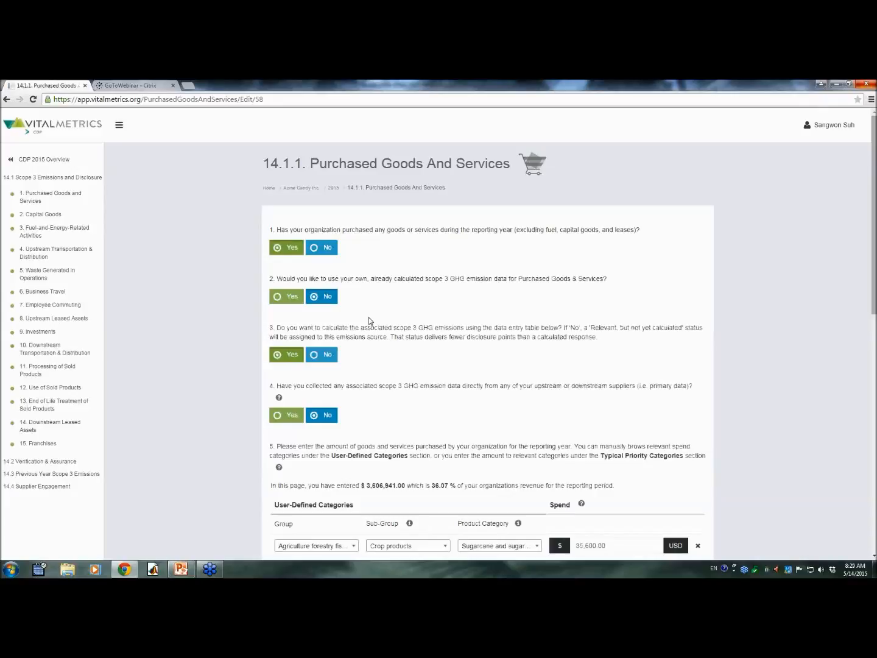
pyautogui.moveTo(366, 324)
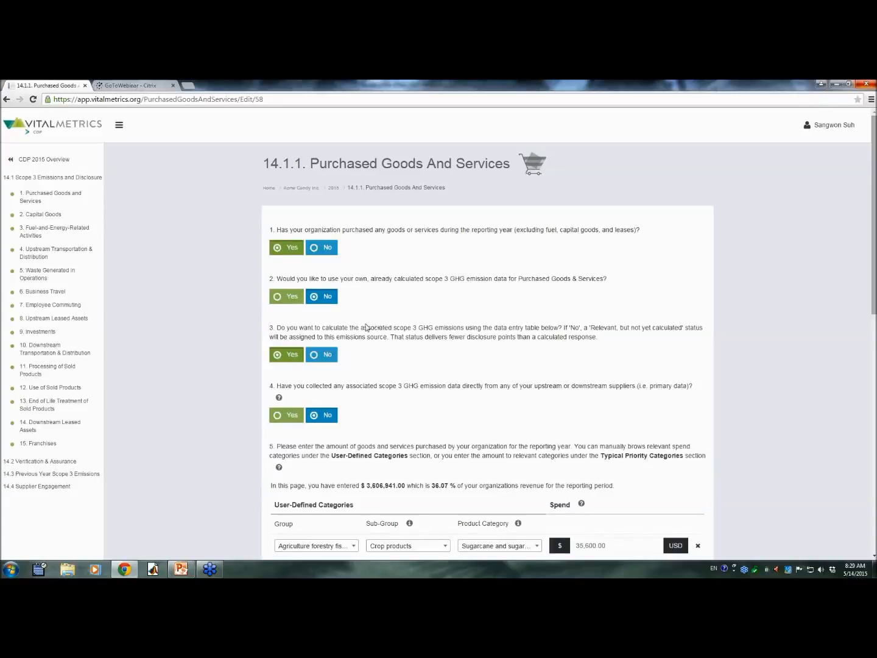
pyautogui.moveTo(373, 336)
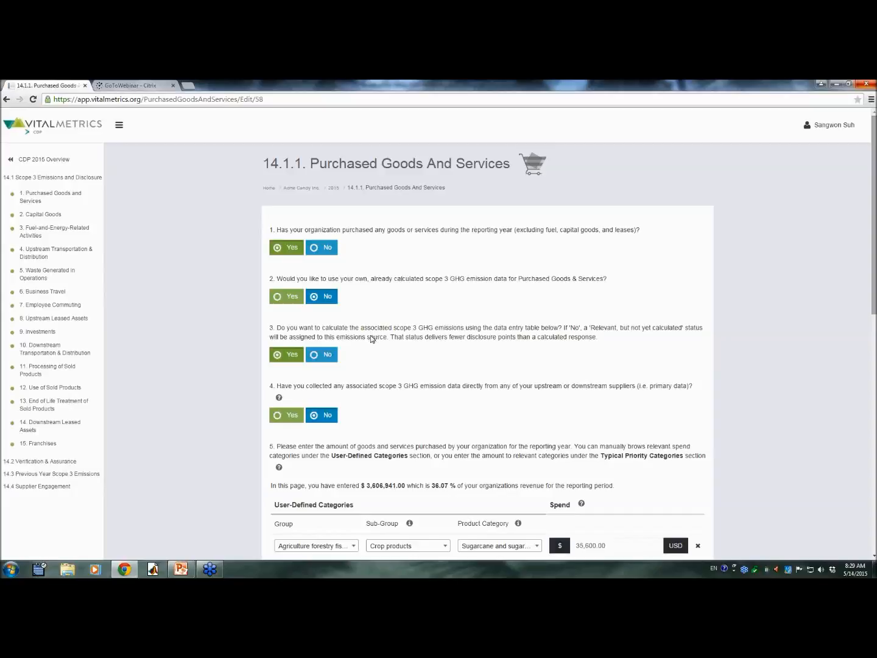
pyautogui.moveTo(361, 393)
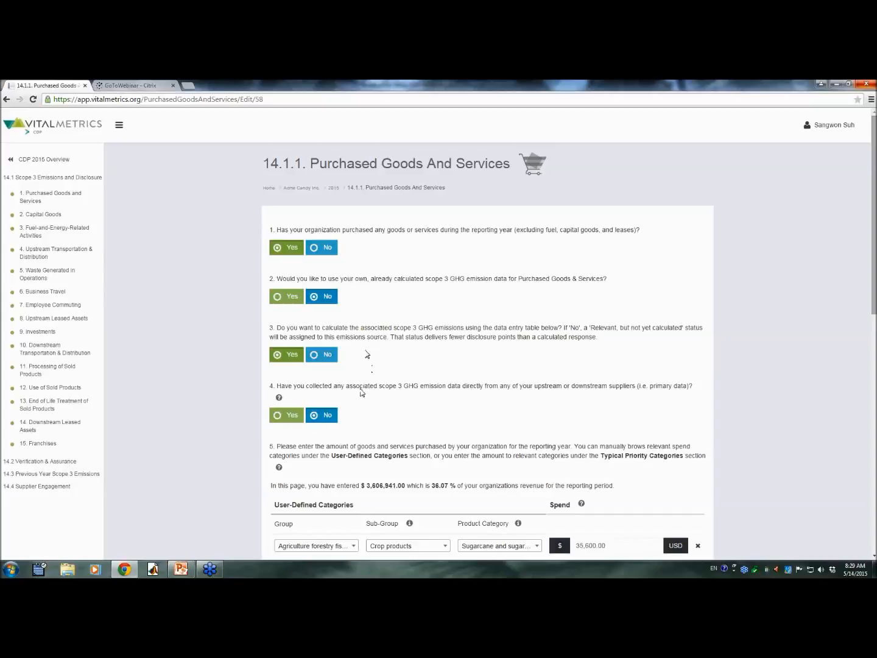
pyautogui.moveTo(366, 383)
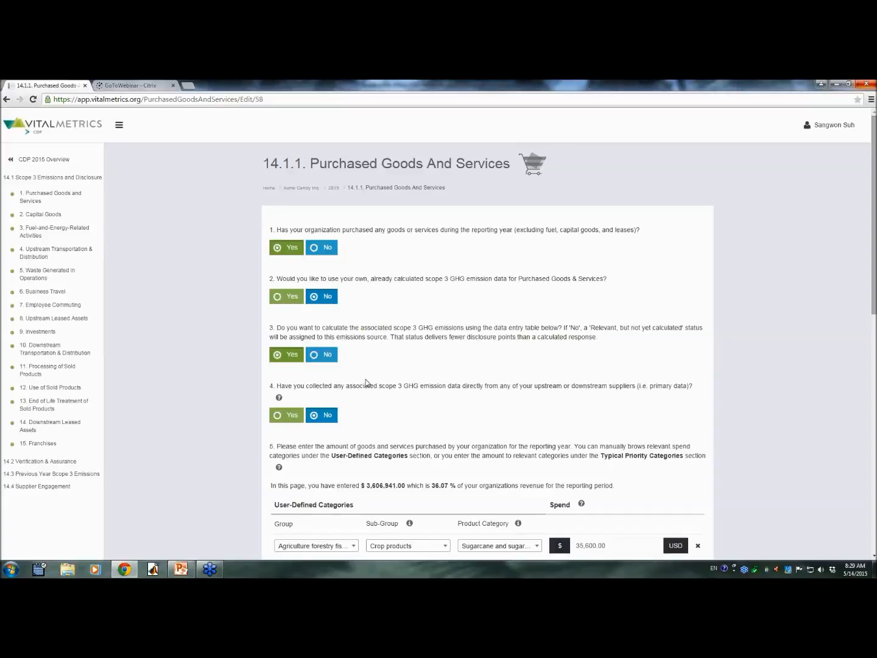
pyautogui.scroll(-3)
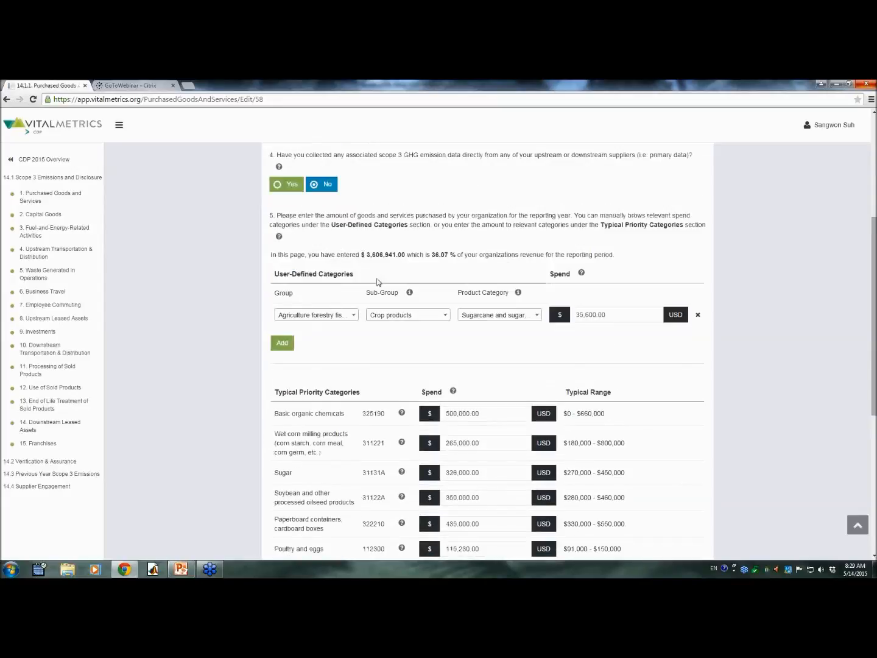
pyautogui.moveTo(409, 315)
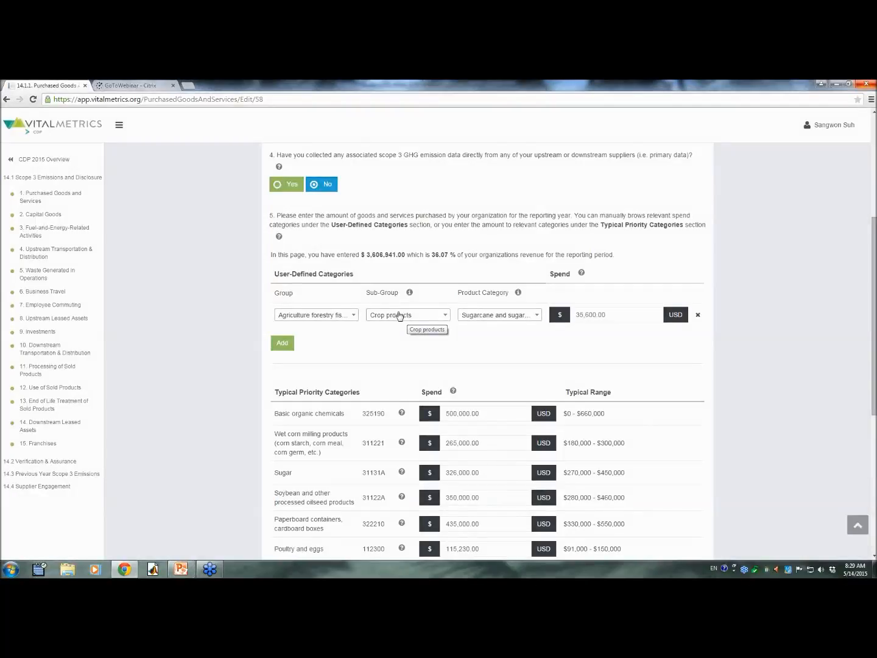
pyautogui.scroll(-3)
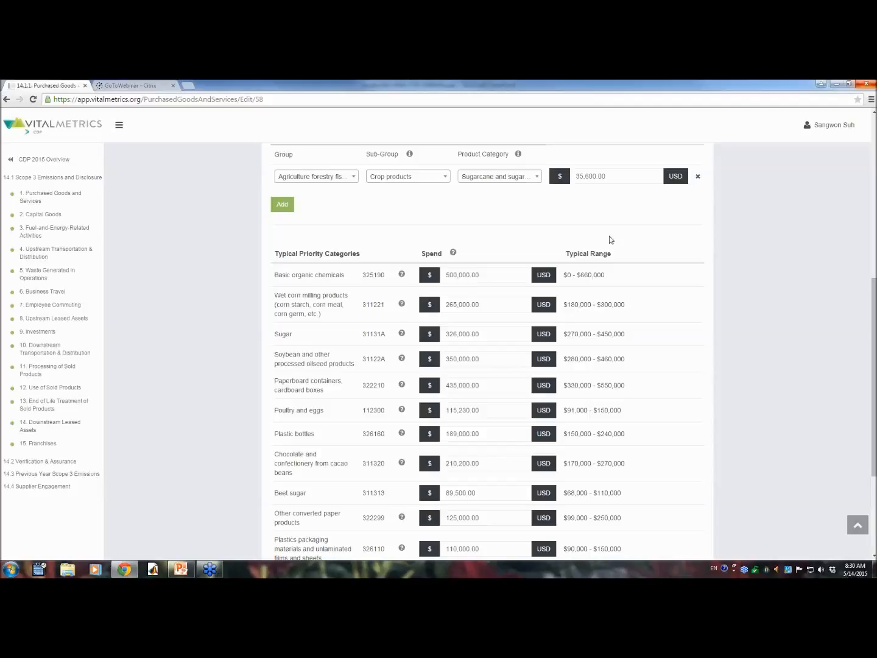
pyautogui.moveTo(578, 238)
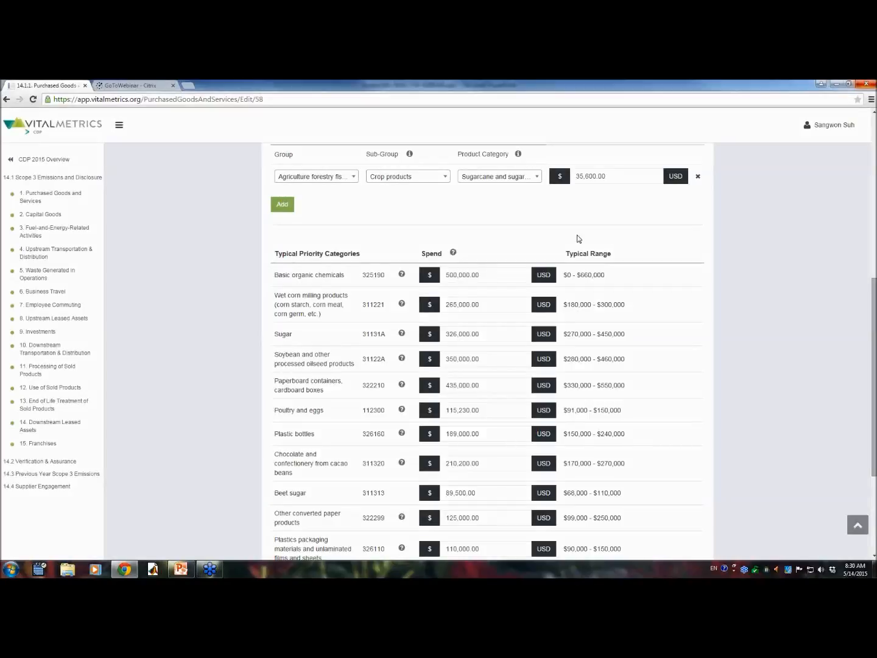
# Step: Retype the Basic organic chemicals and Paperboard containers spend amounts
pyautogui.scroll(-3)
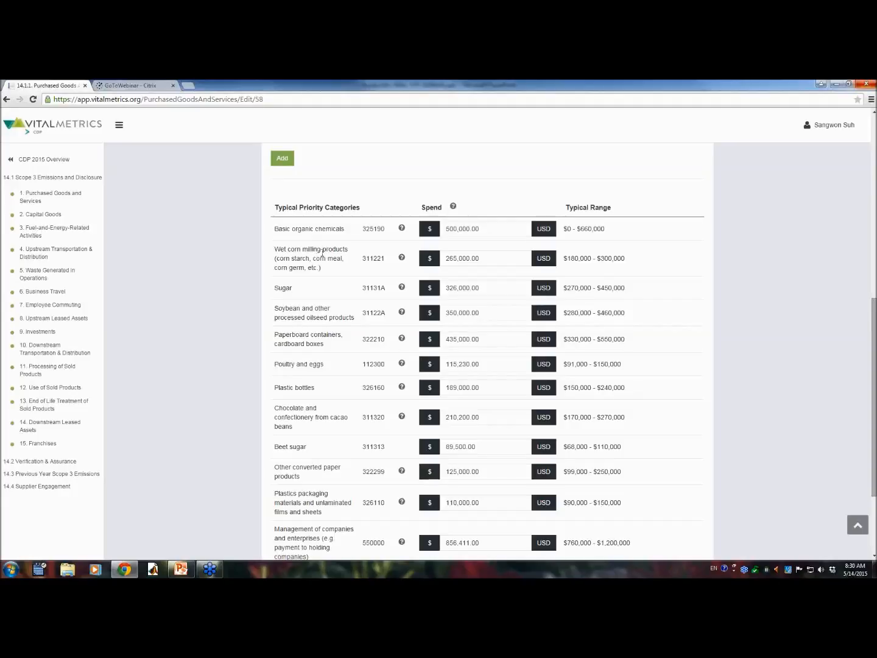
pyautogui.moveTo(343, 249)
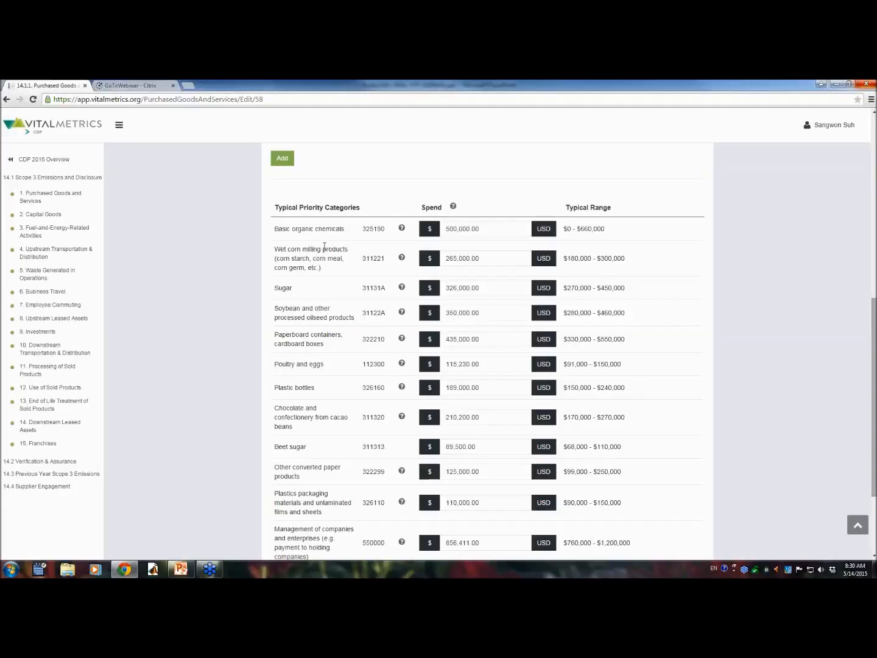
pyautogui.moveTo(316, 296)
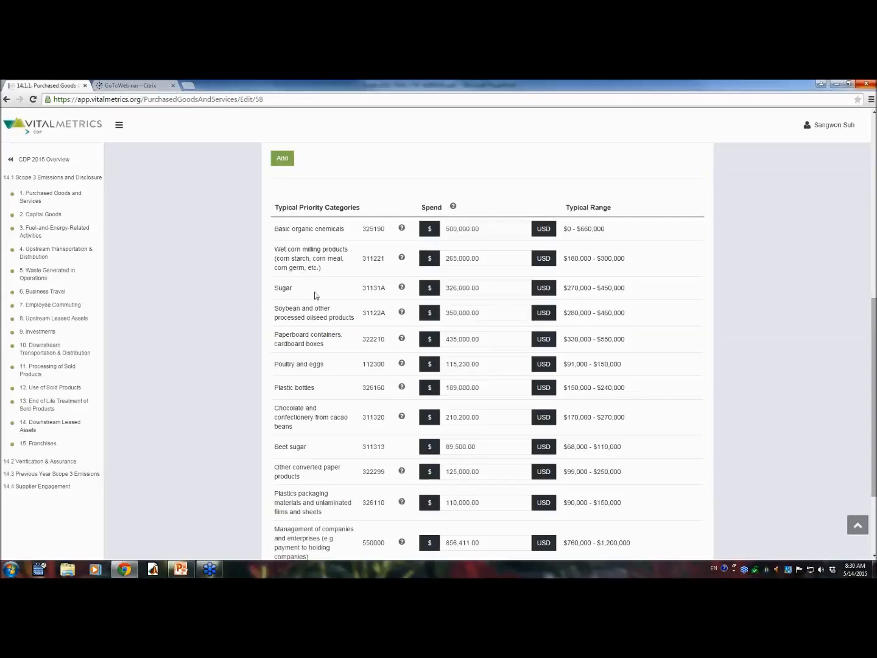
pyautogui.moveTo(362, 262)
pyautogui.write('50')
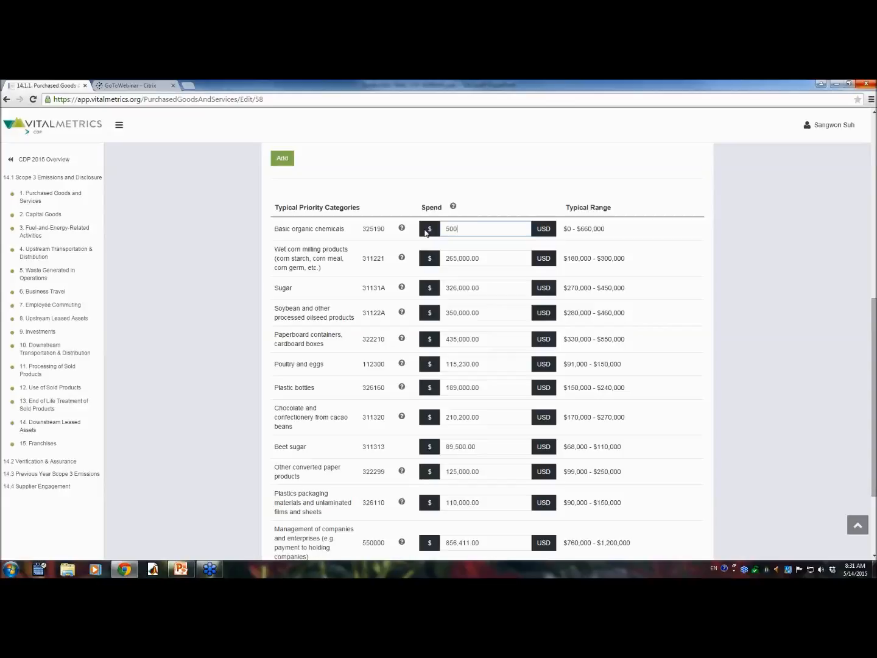
pyautogui.write('0')
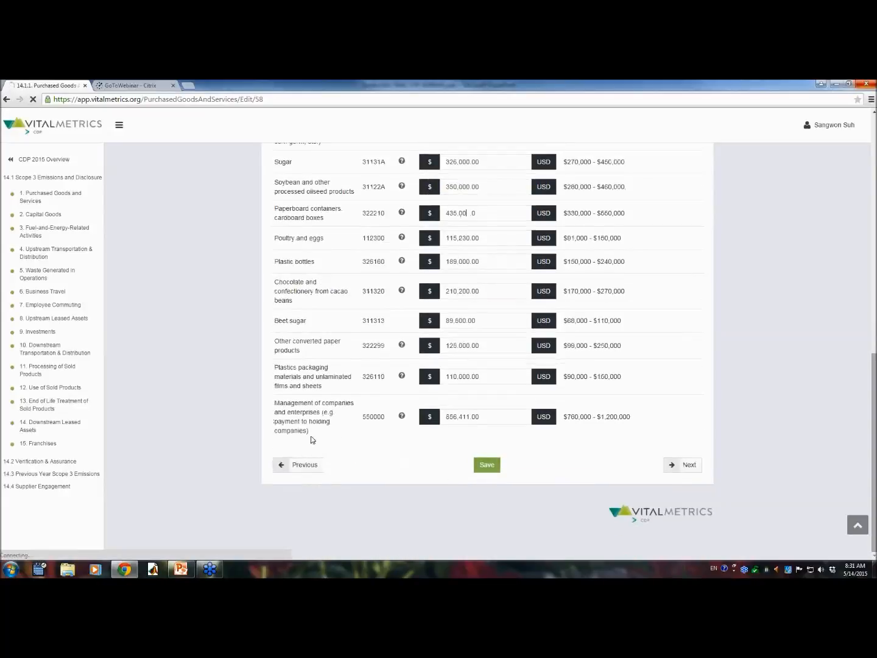
# Step: Save the 500,000 Basic organic chemicals spend and review the High Emission report
pyautogui.click(487, 465)
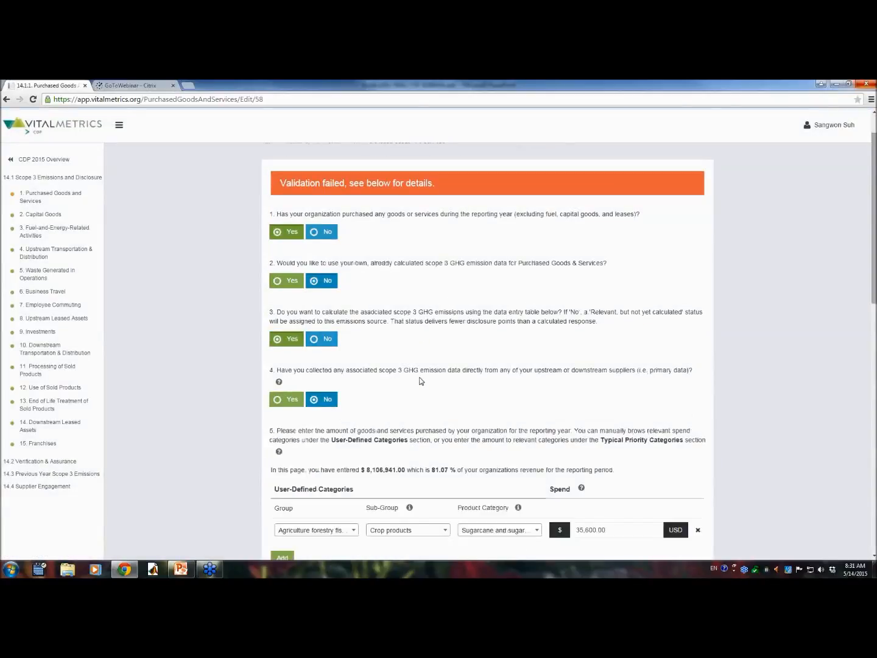
pyautogui.scroll(-3)
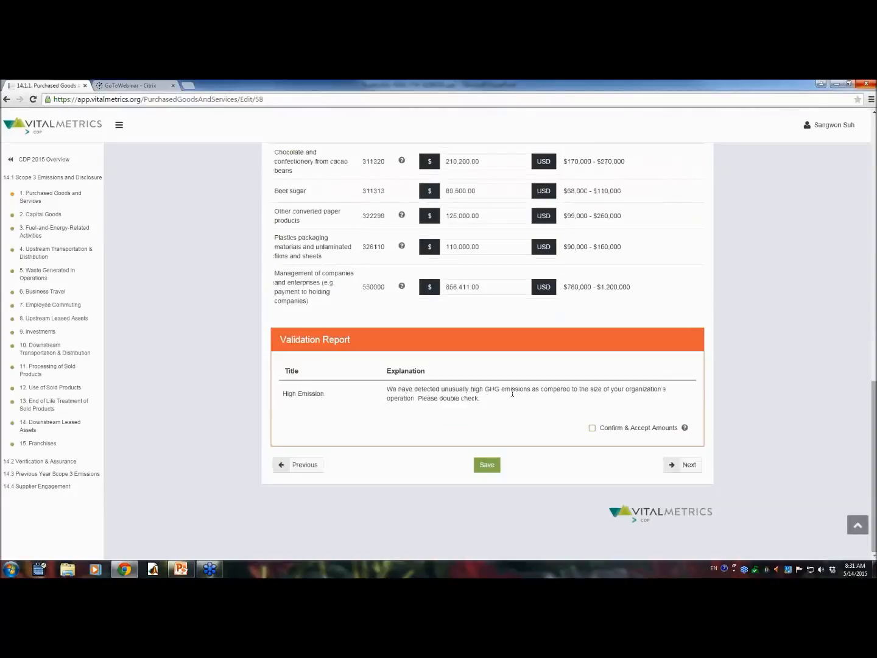
pyautogui.moveTo(609, 433)
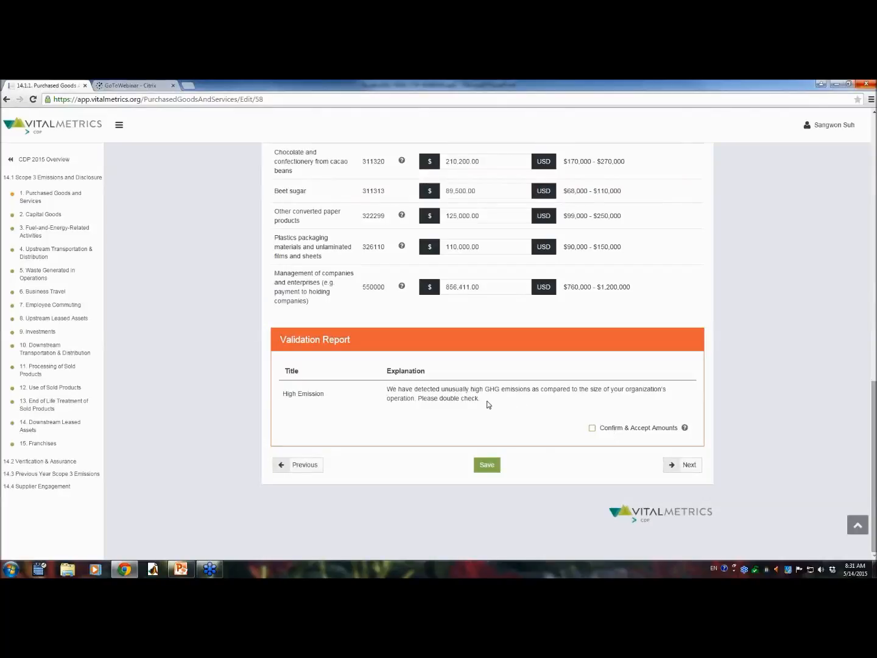
pyautogui.moveTo(555, 424)
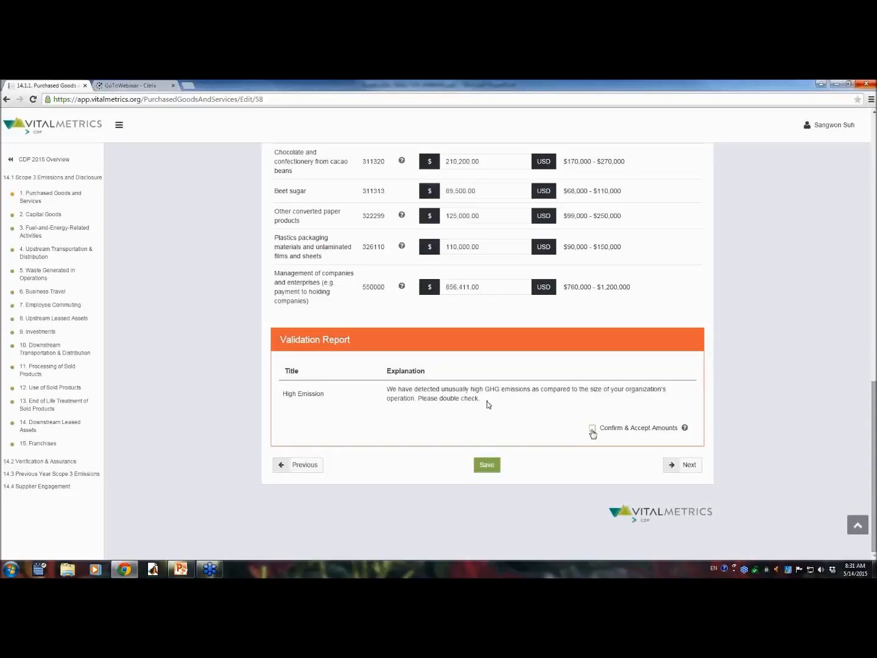
pyautogui.scroll(3)
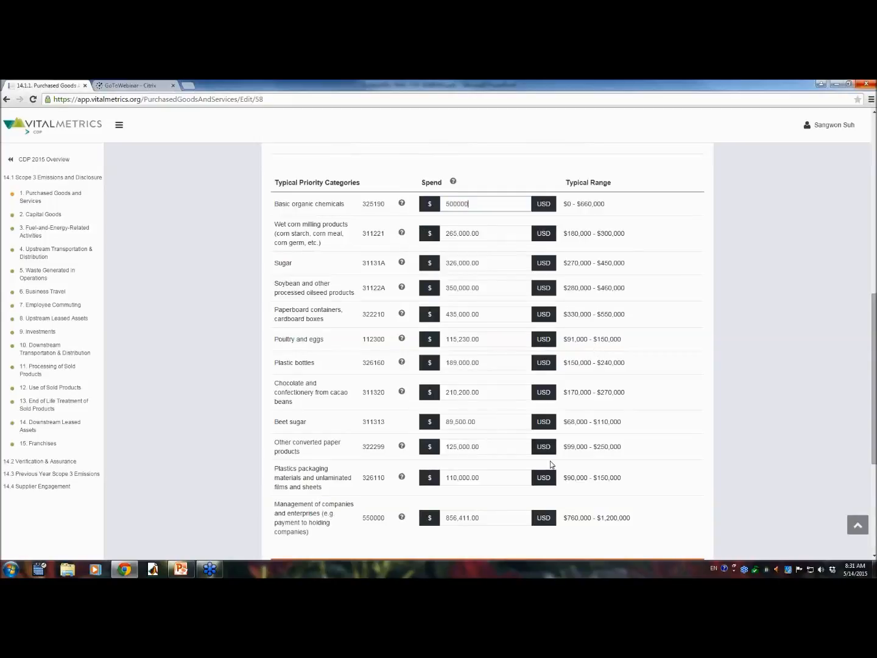
pyautogui.click(487, 511)
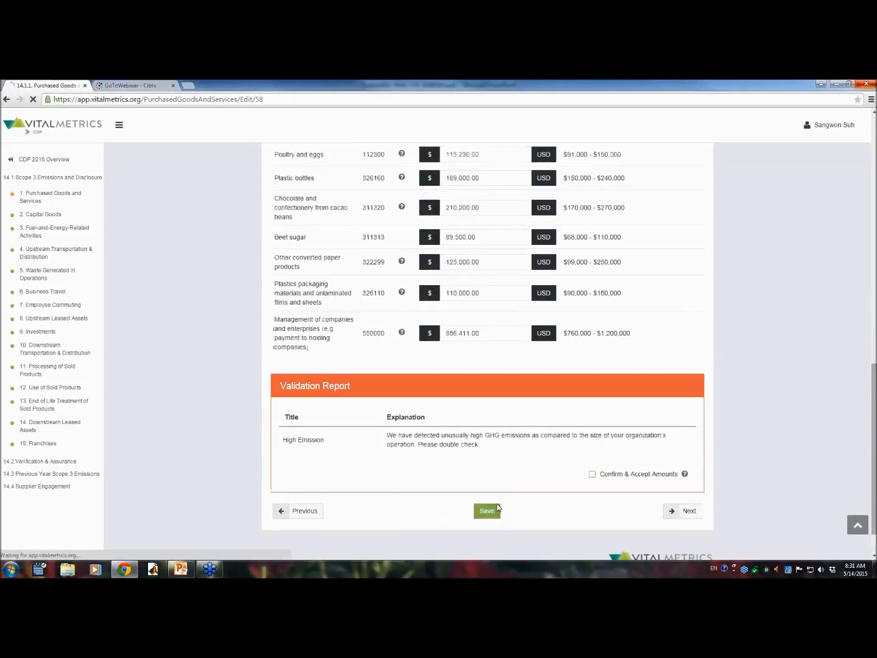
pyautogui.click(488, 510)
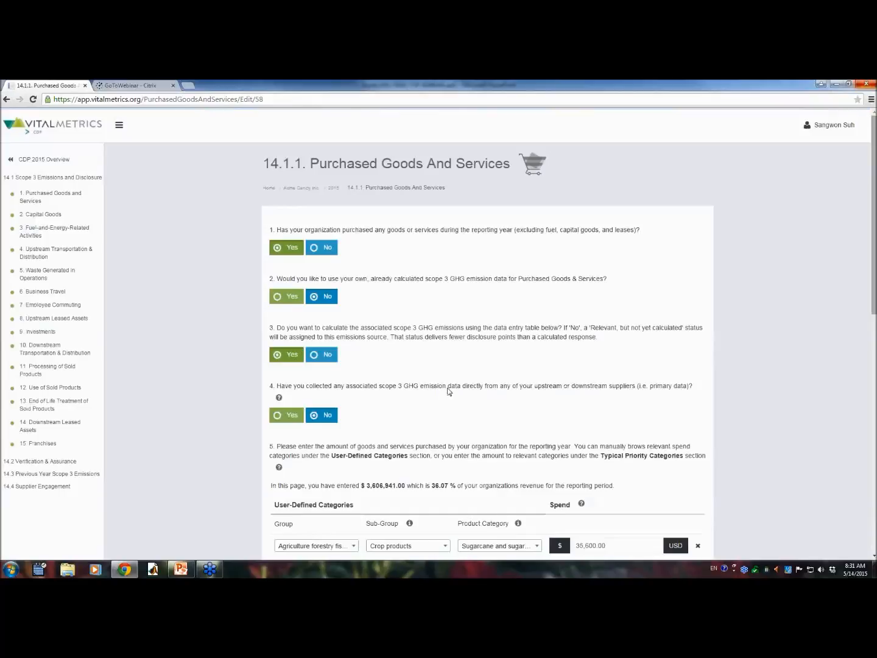
pyautogui.moveTo(464, 399)
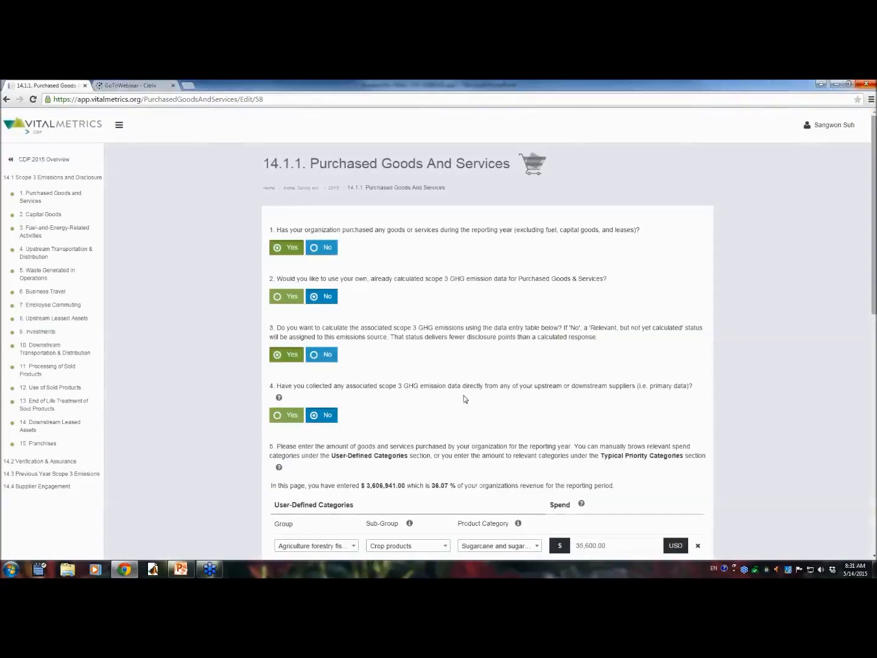
# Step: Add a Manufacturing › Paper products › Coated and laminated paper spend of 600,000
pyautogui.scroll(-3)
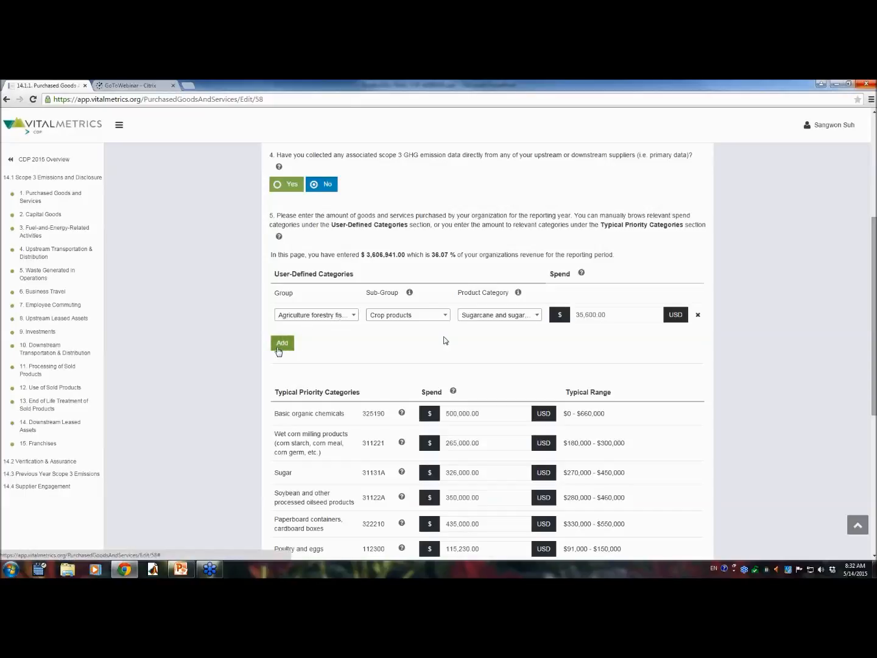
pyautogui.click(282, 343)
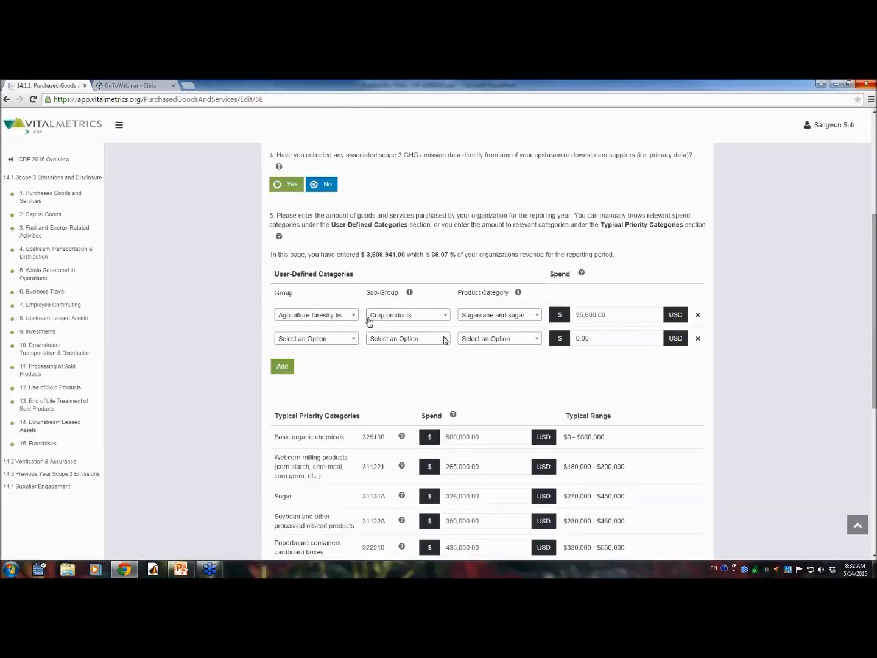
pyautogui.moveTo(372, 355)
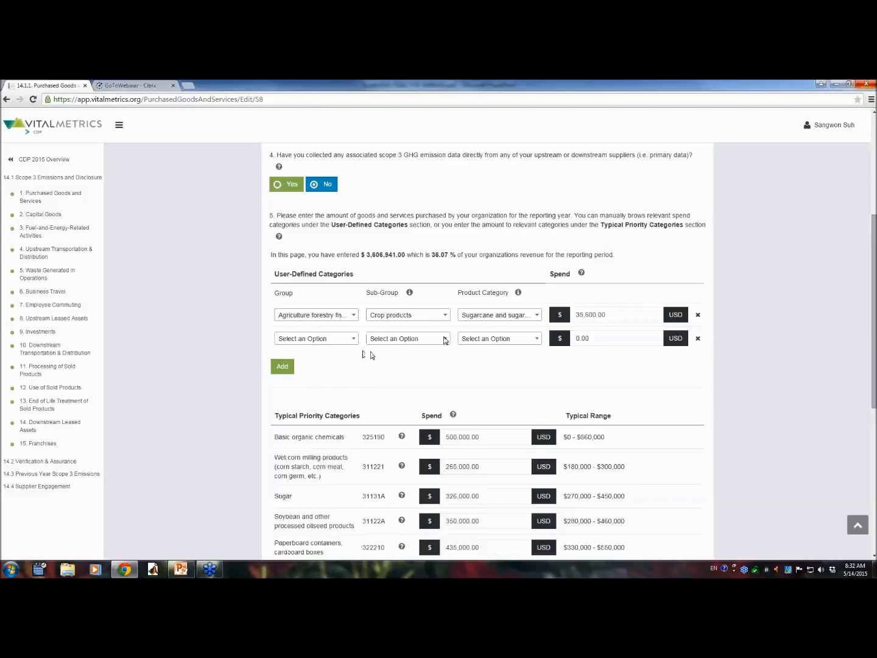
pyautogui.click(316, 338)
pyautogui.write('lami')
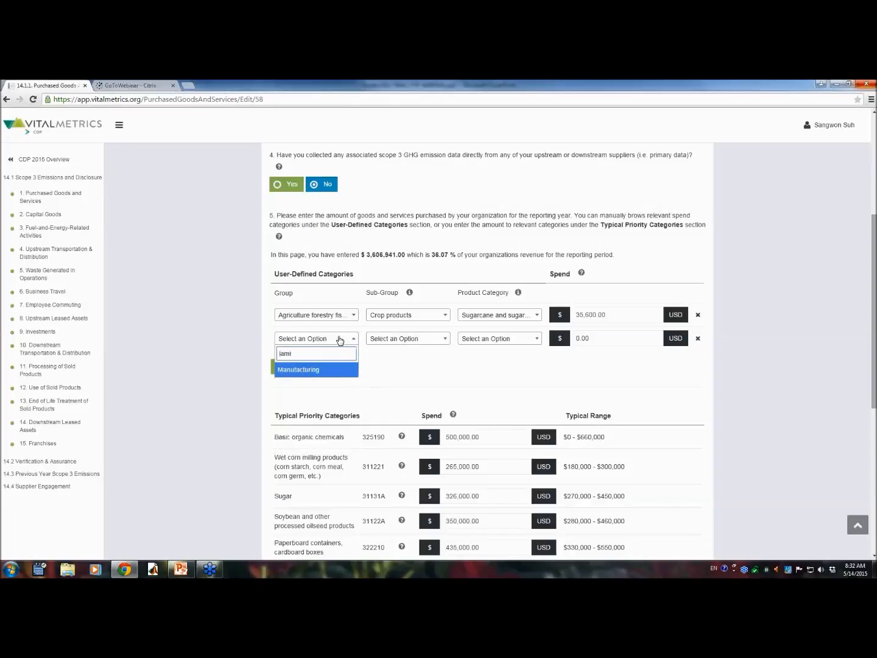
pyautogui.click(298, 369)
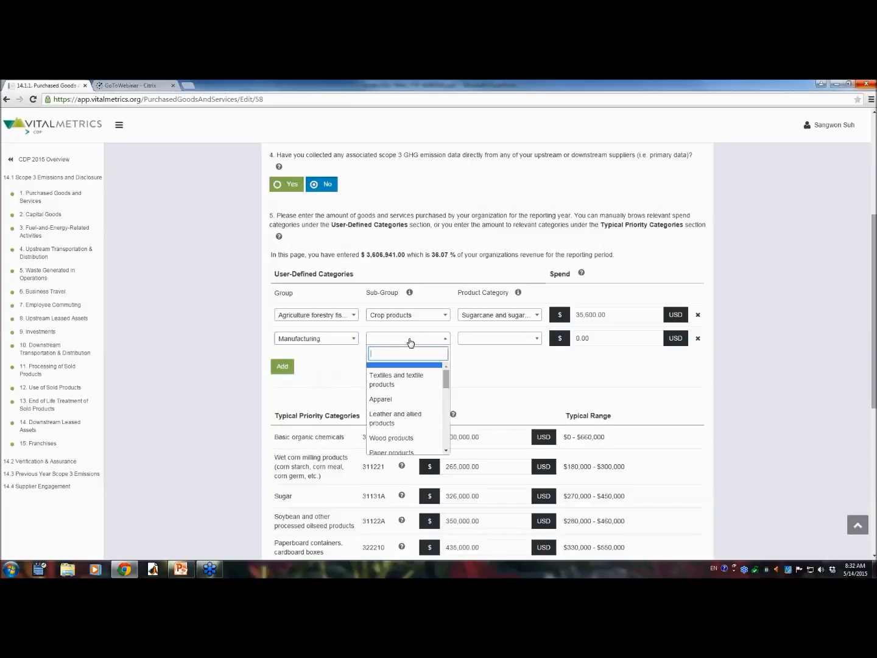
pyautogui.write('lamin')
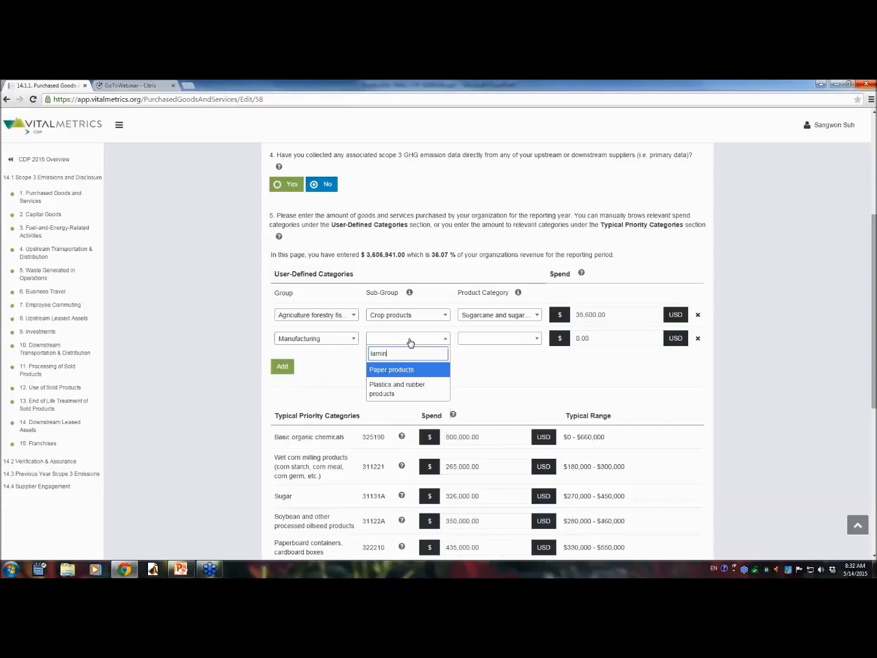
pyautogui.moveTo(397, 388)
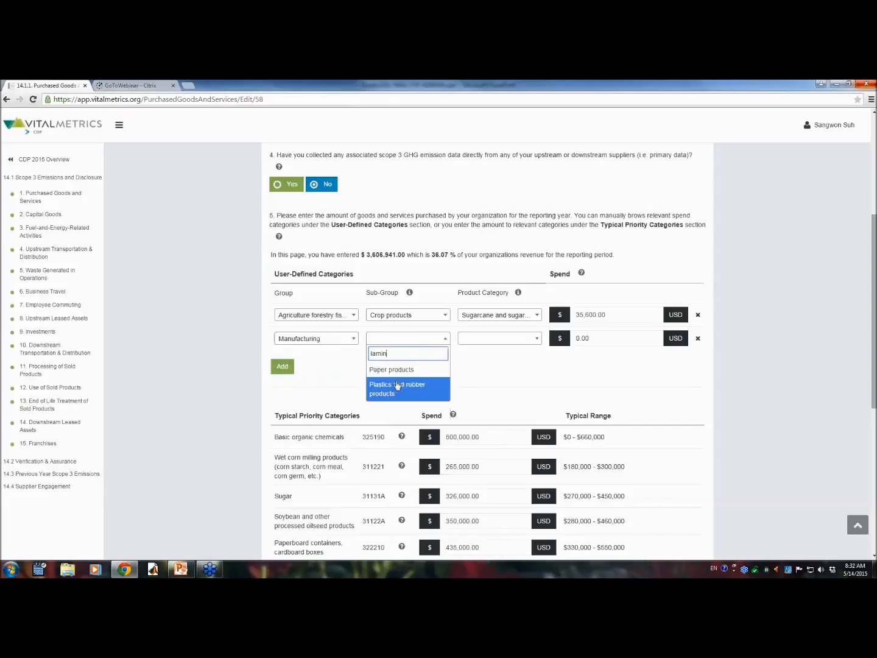
pyautogui.click(392, 369)
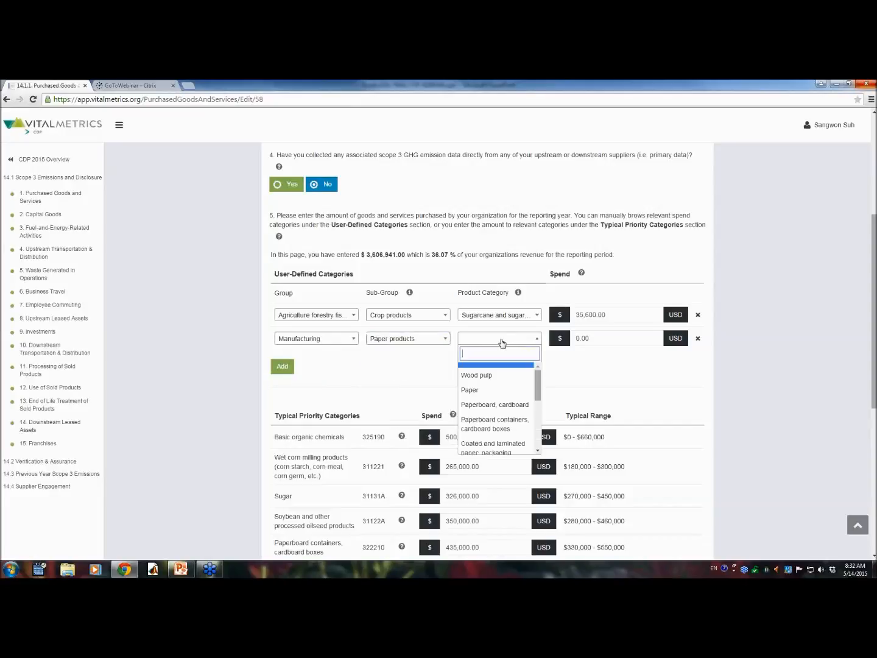
pyautogui.write('lamin')
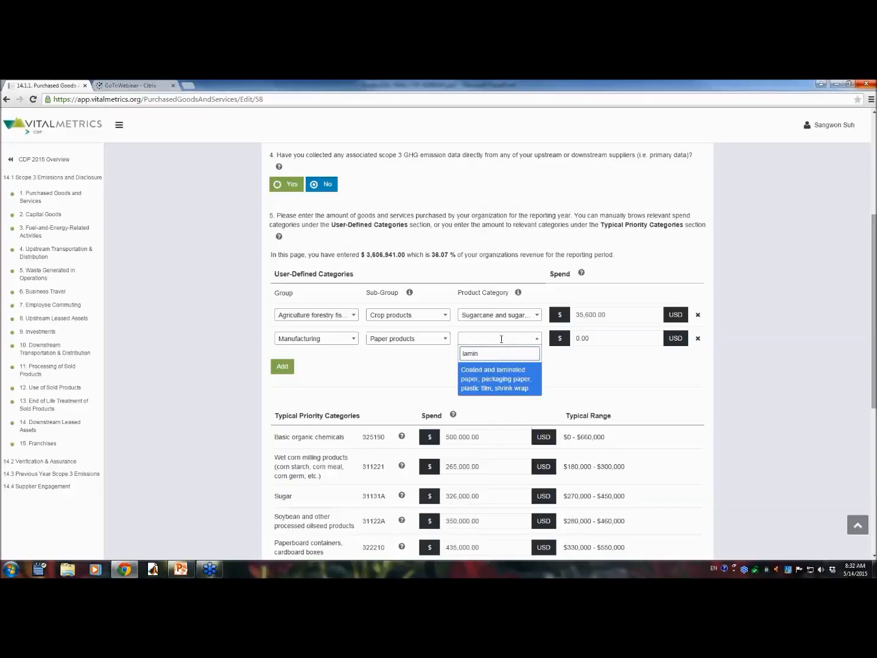
pyautogui.moveTo(509, 388)
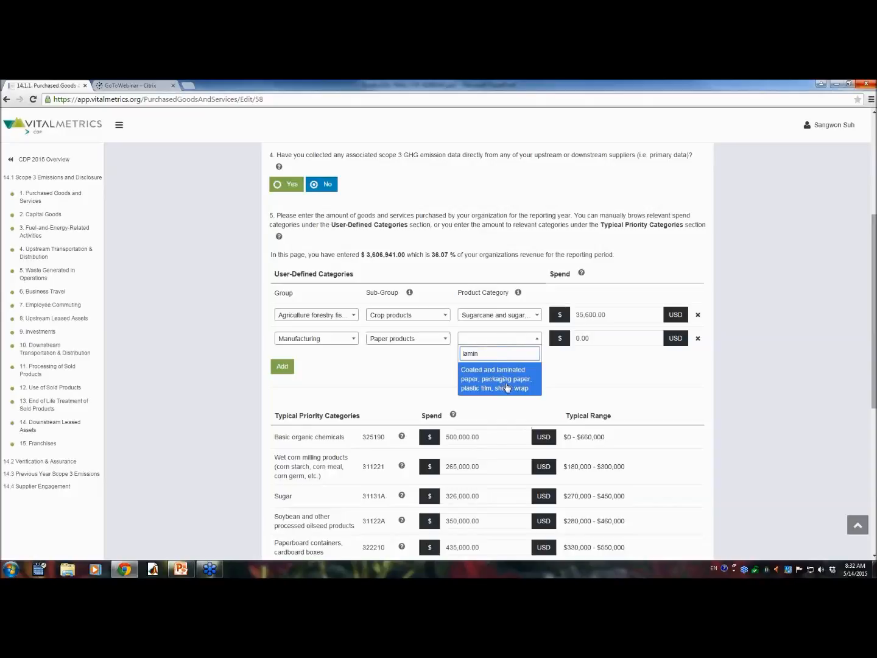
pyautogui.click(498, 379)
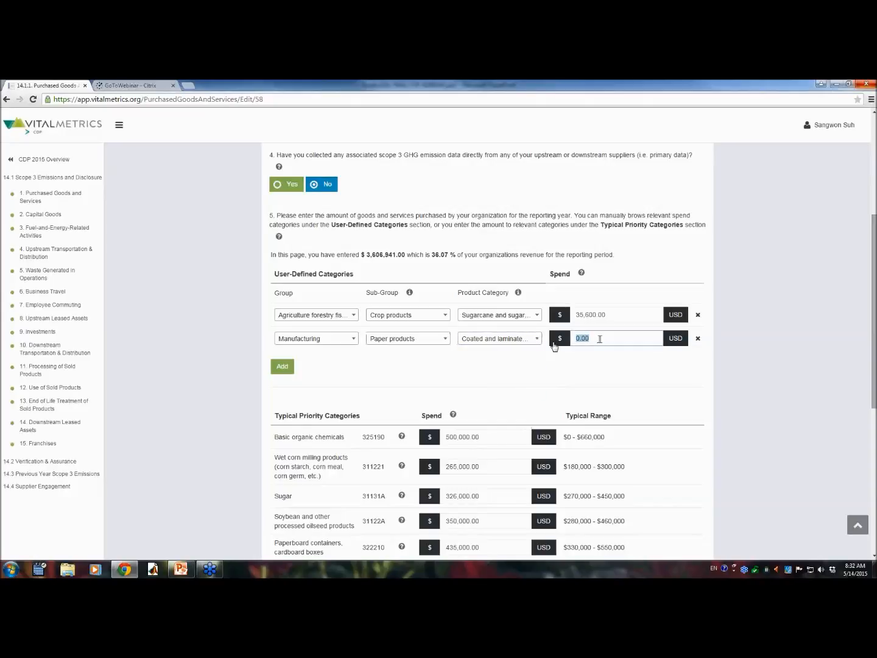
pyautogui.write('600000')
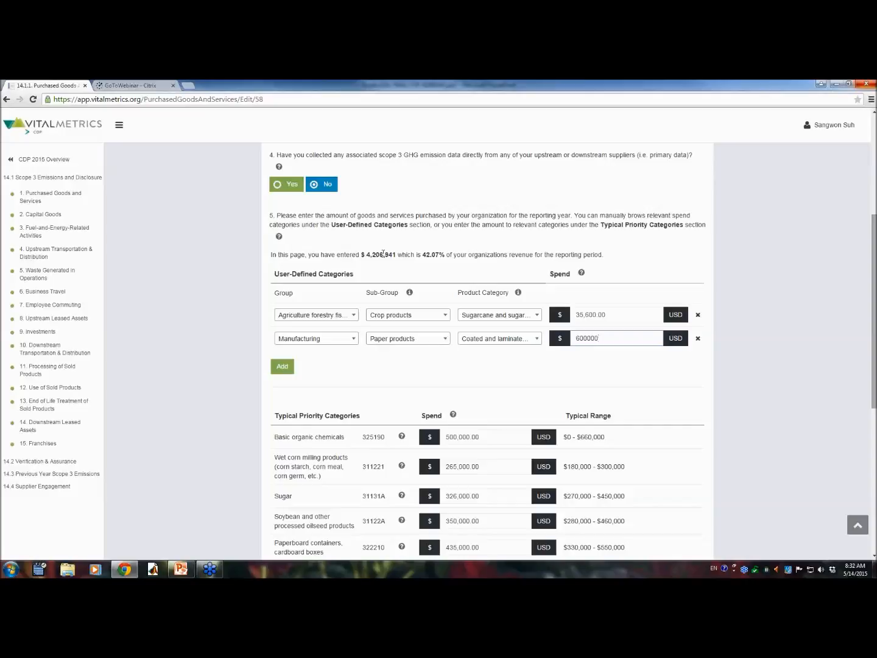
# Step: Review the spend table and open the Fuel-and-Energy-Related Activities form
pyautogui.scroll(-3)
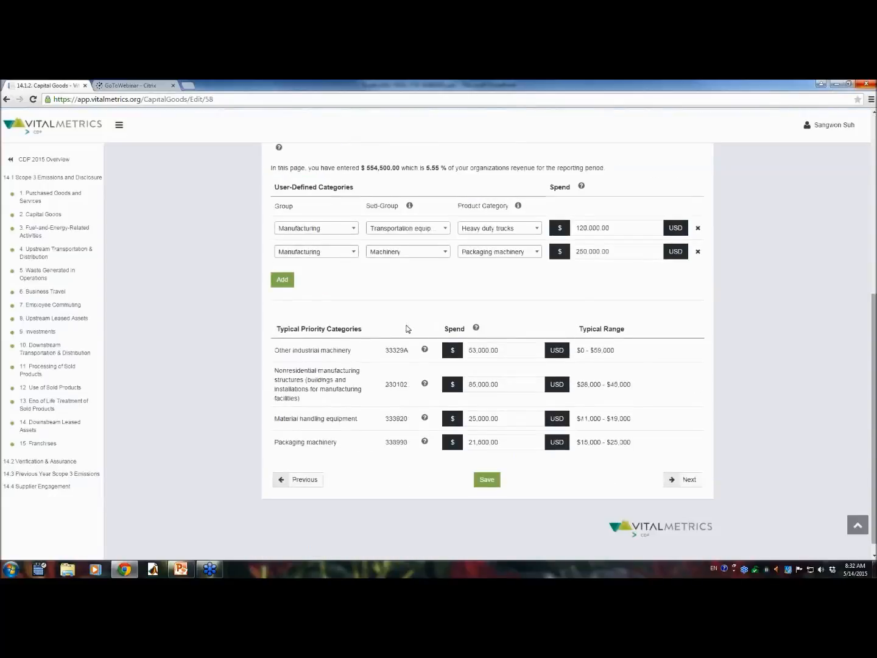
pyautogui.scroll(3)
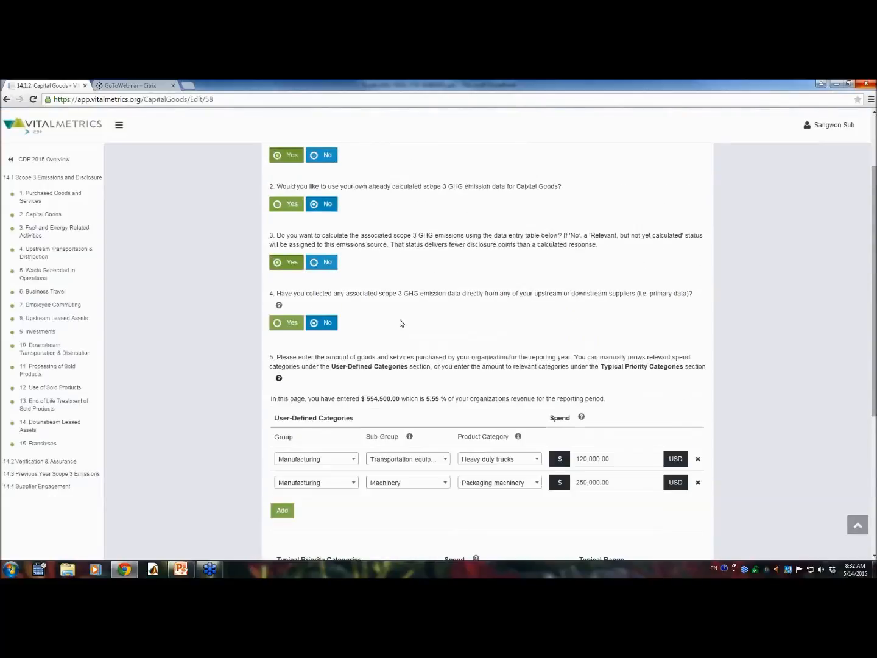
pyautogui.click(54, 231)
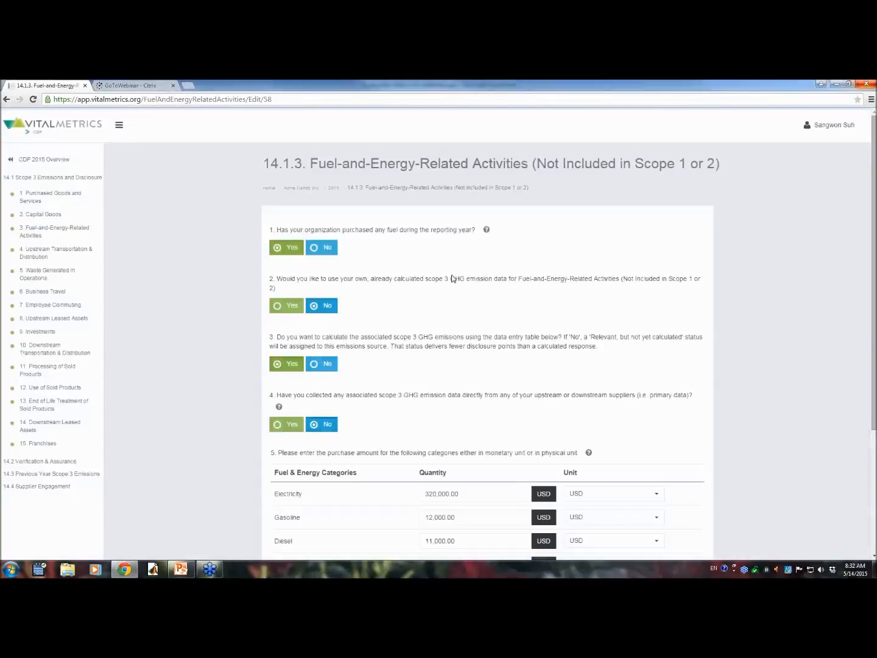
pyautogui.moveTo(520, 272)
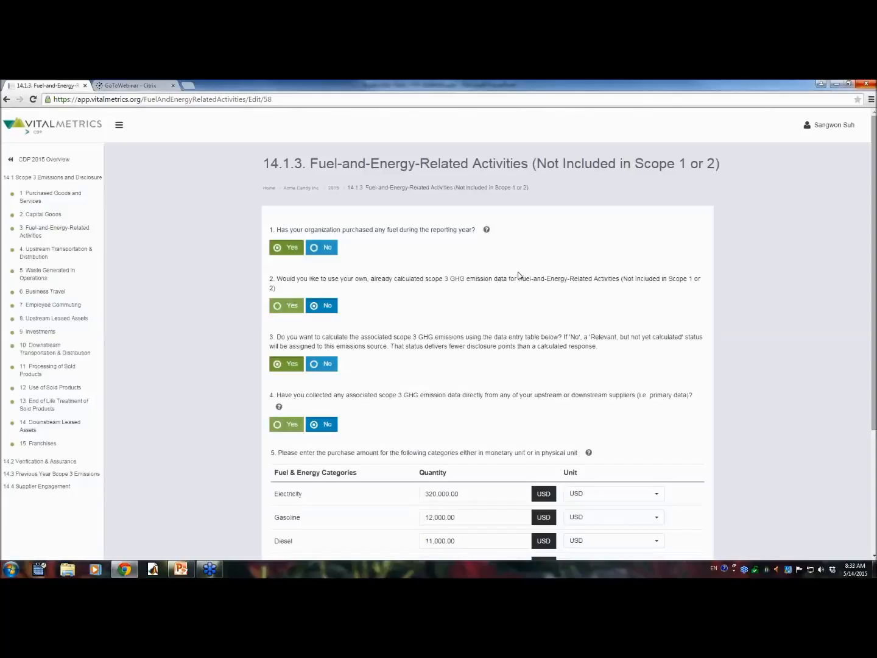
pyautogui.moveTo(524, 326)
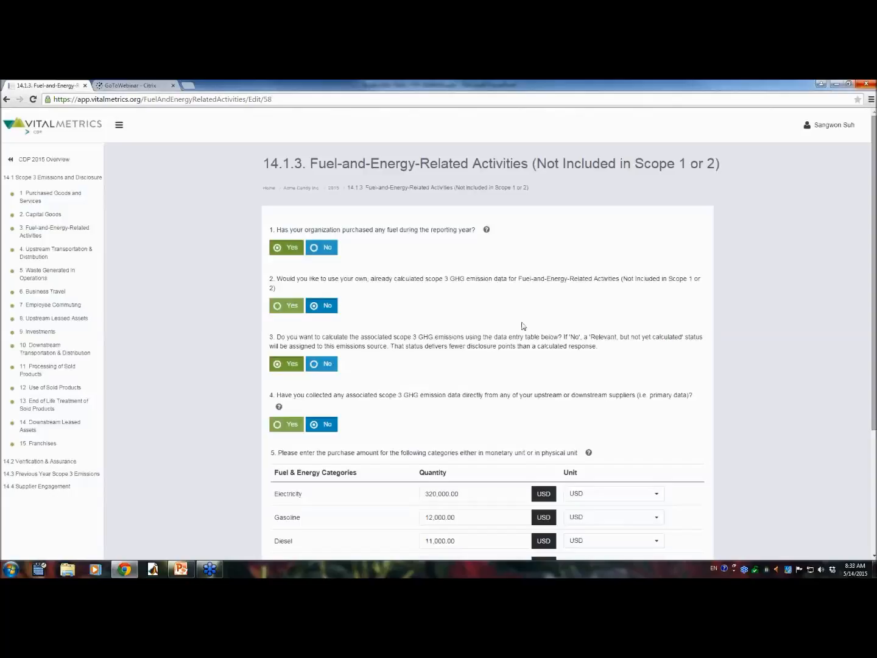
# Step: Scroll to the fuel and energy quantity table and keep Gasoline's unit on USD
pyautogui.scroll(-3)
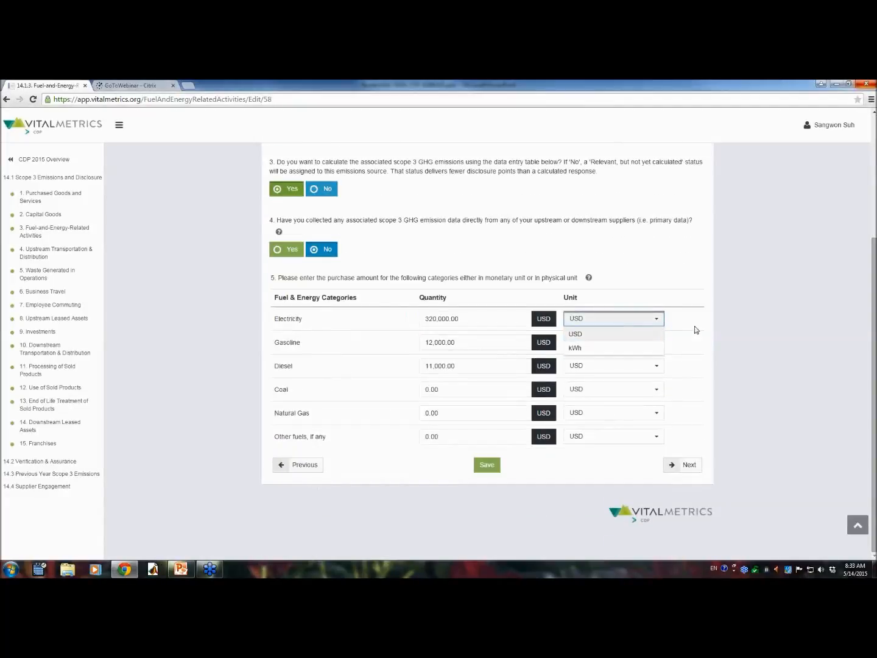
pyautogui.click(612, 342)
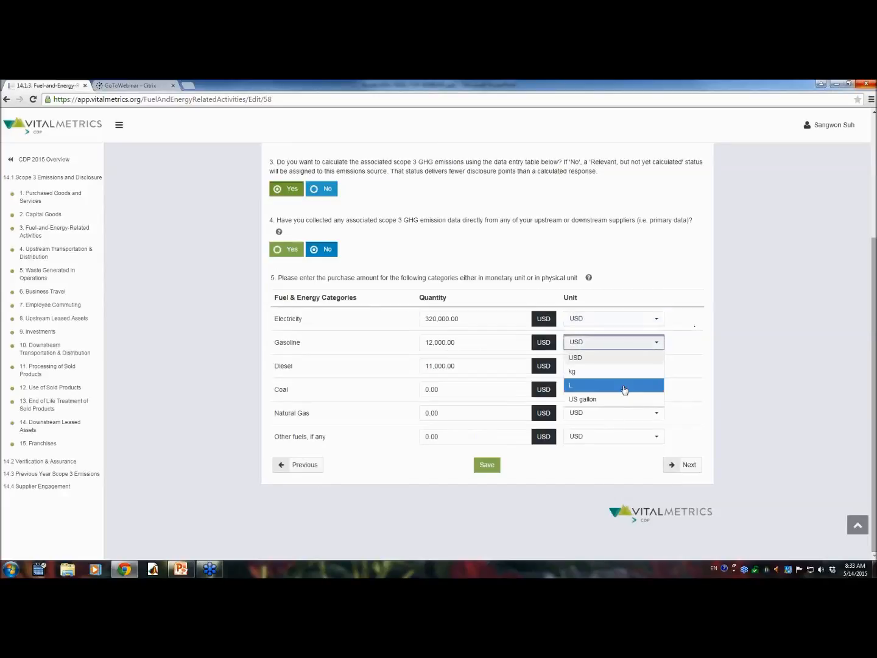
pyautogui.click(613, 389)
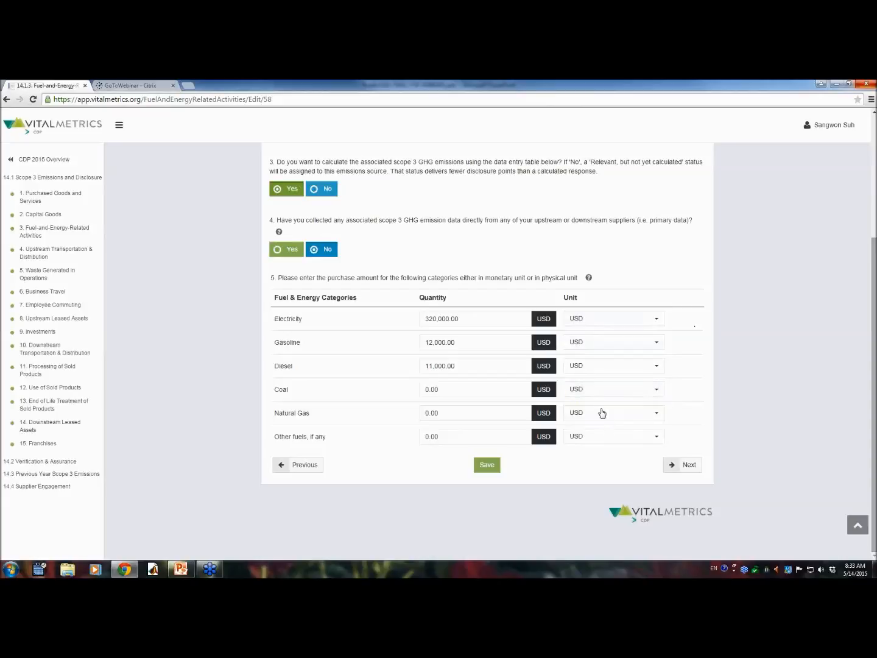
pyautogui.moveTo(121, 350)
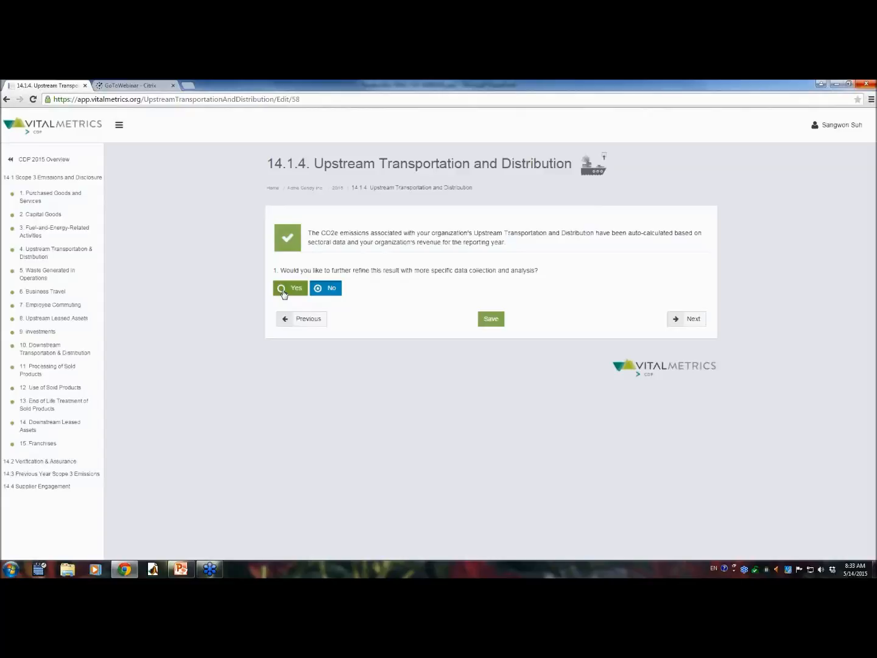
# Step: Answer Yes to refining transport results and to supplying calculated emissions, then go to Investments
pyautogui.click(290, 288)
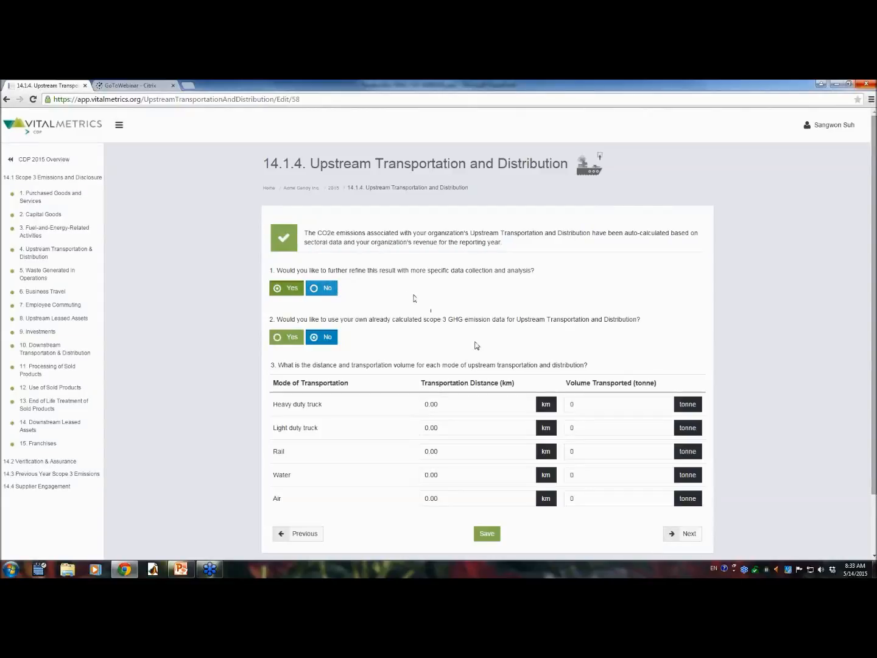
pyautogui.moveTo(489, 347)
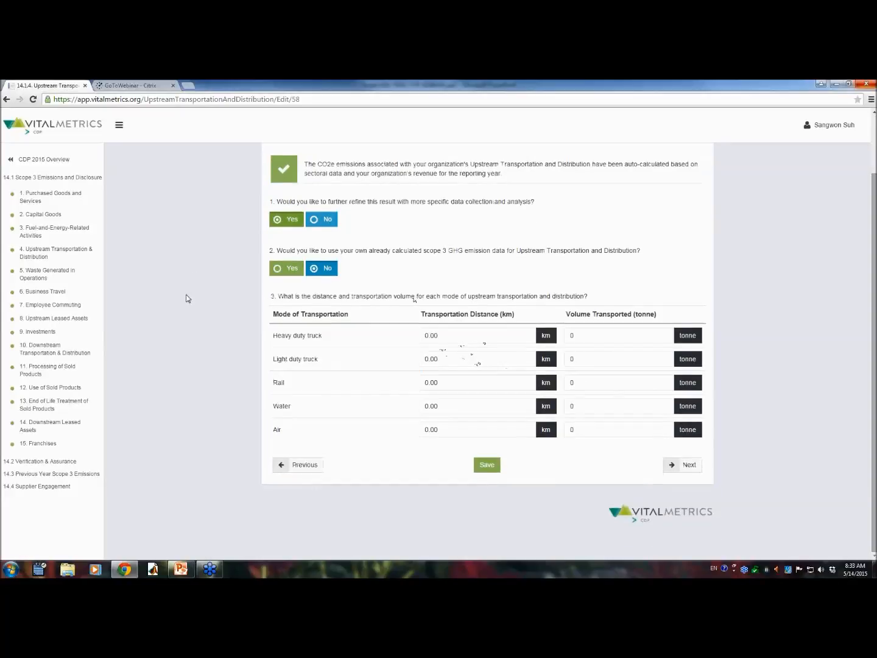
pyautogui.click(277, 268)
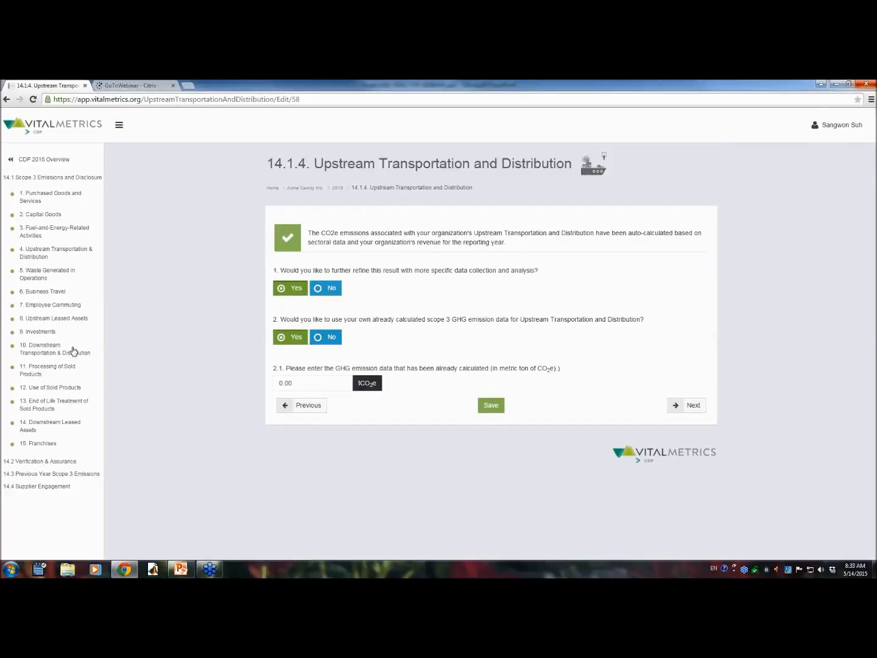
pyautogui.moveTo(21, 345)
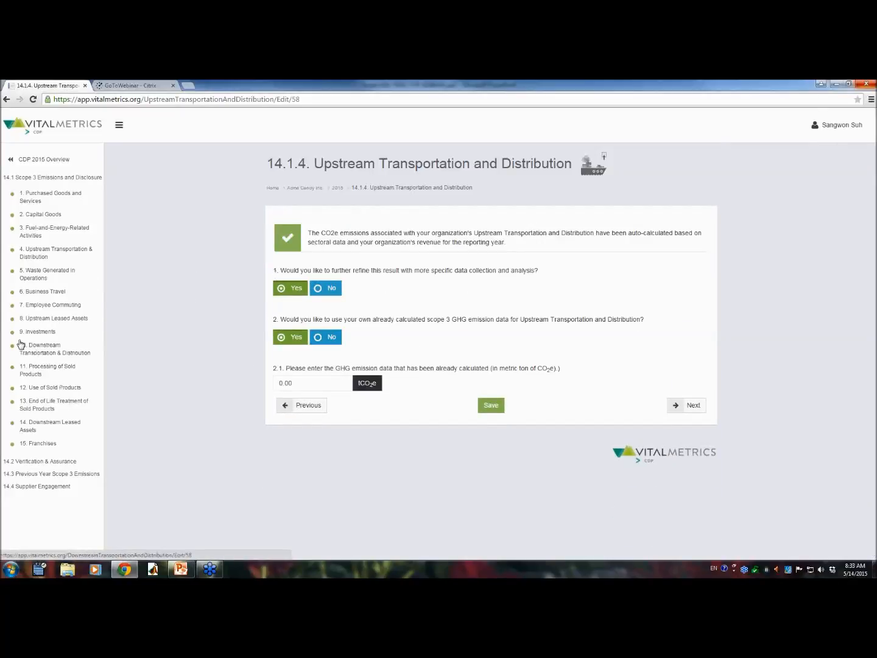
pyautogui.click(38, 331)
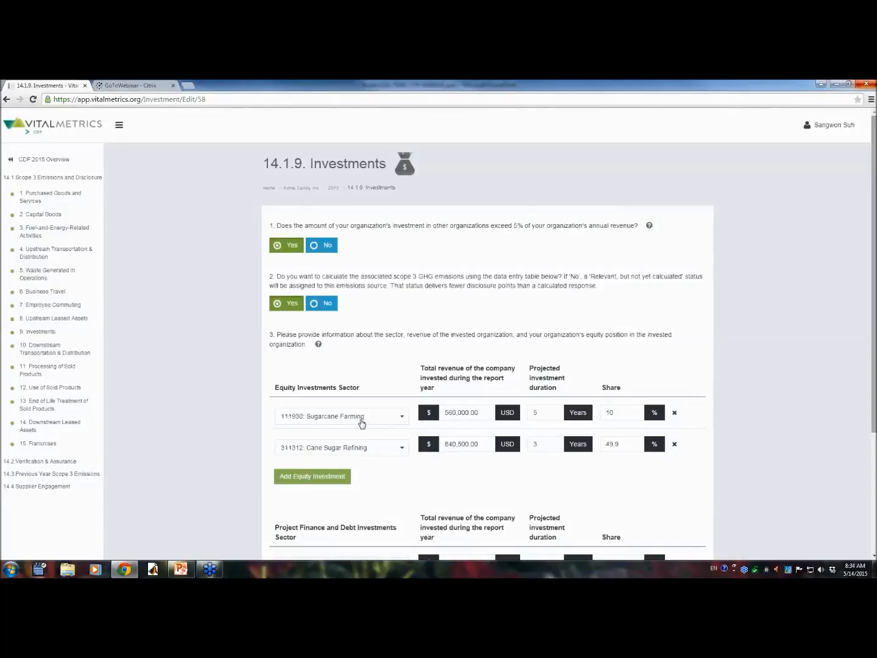
pyautogui.moveTo(372, 422)
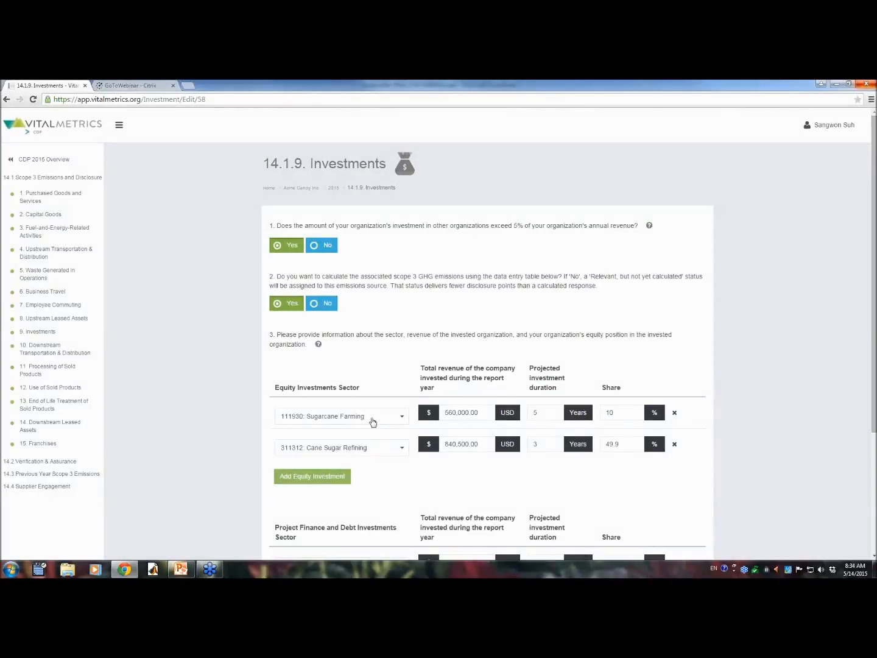